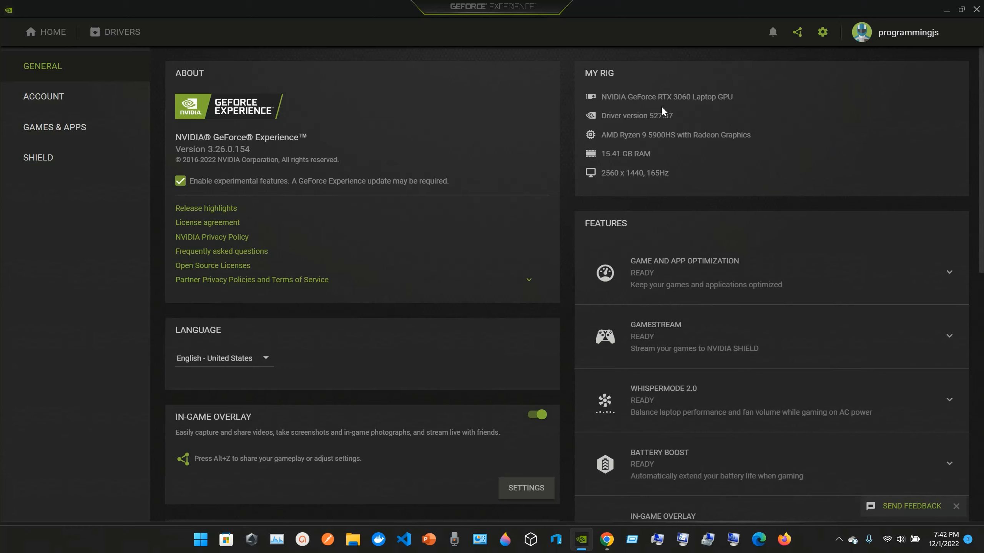
mouse_move(664, 111)
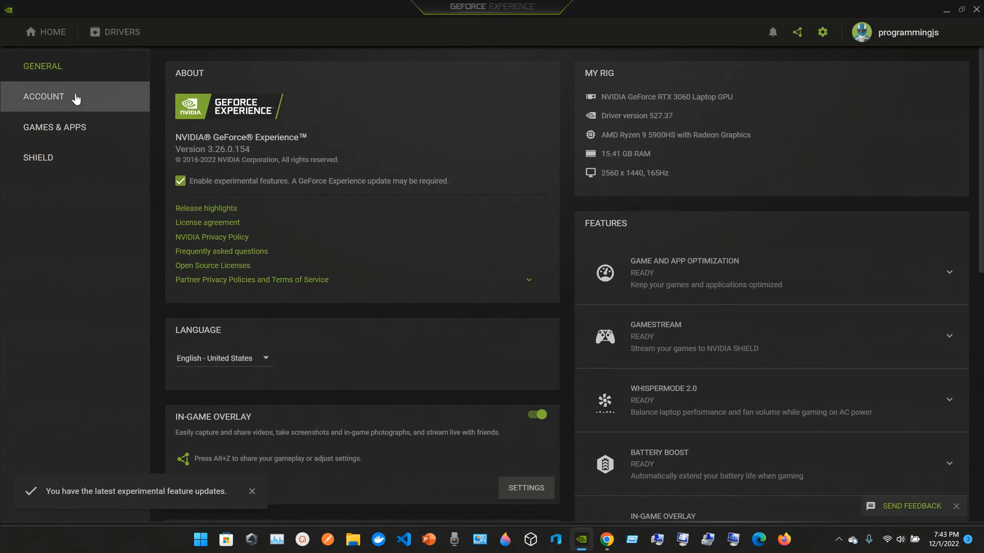
Step: View the Account and Shield settings pages, then return to the Home library listing VLC
click(44, 96)
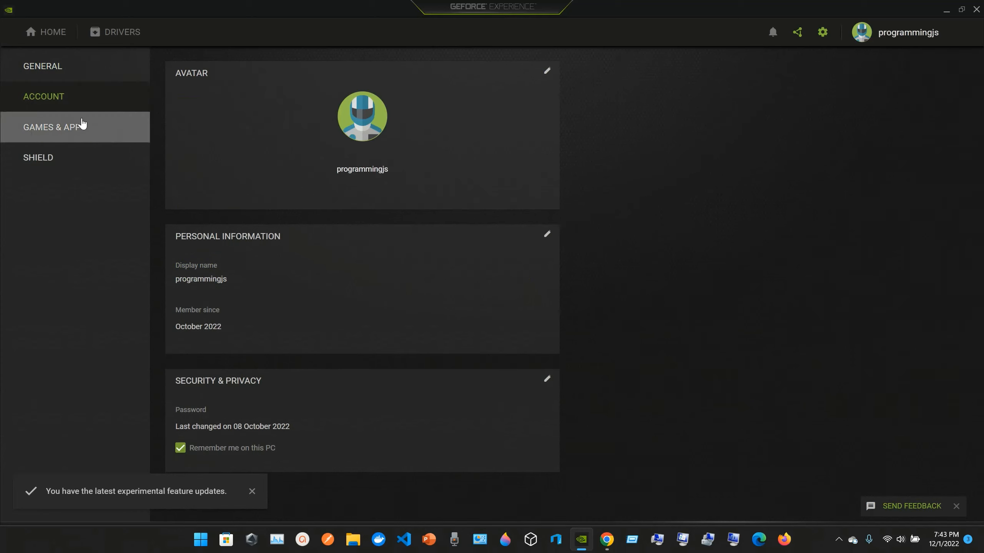
click(38, 157)
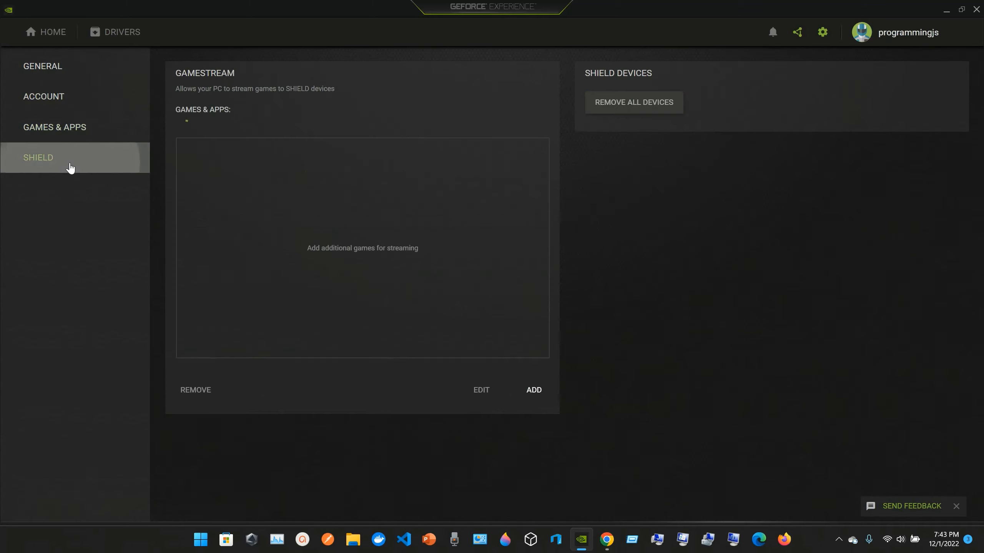
click(52, 33)
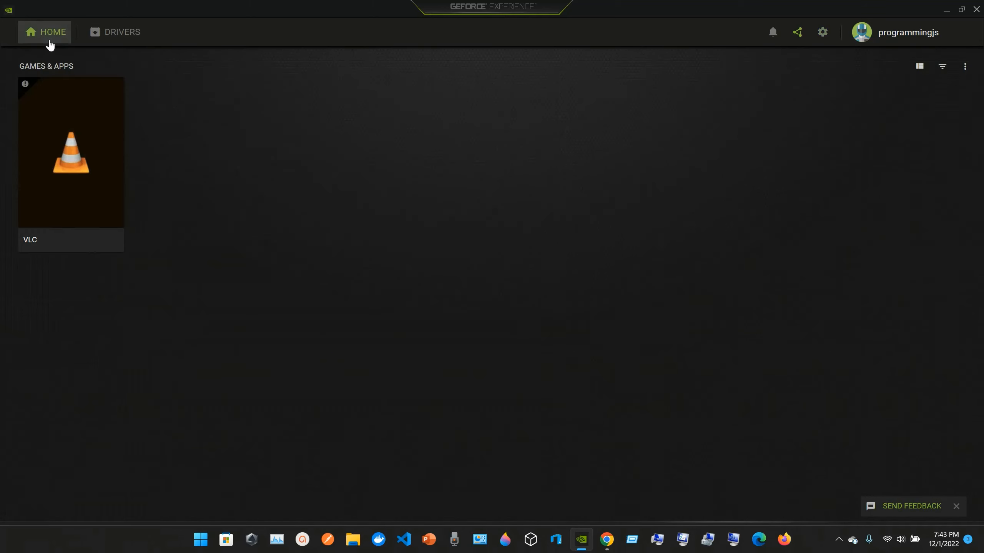
Step: On the Drivers page, check for updates and confirm Game Ready Driver 527.37 is current
click(122, 33)
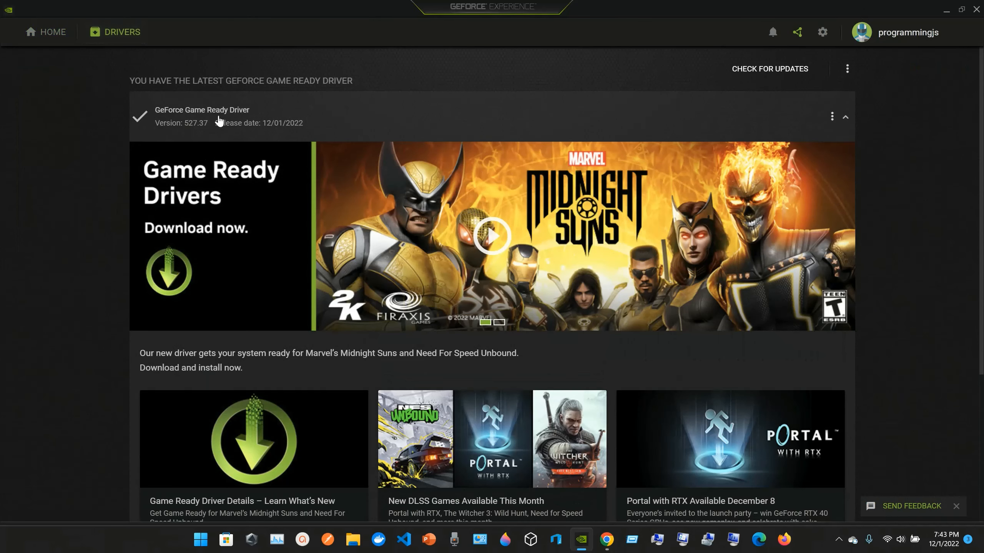
mouse_move(212, 129)
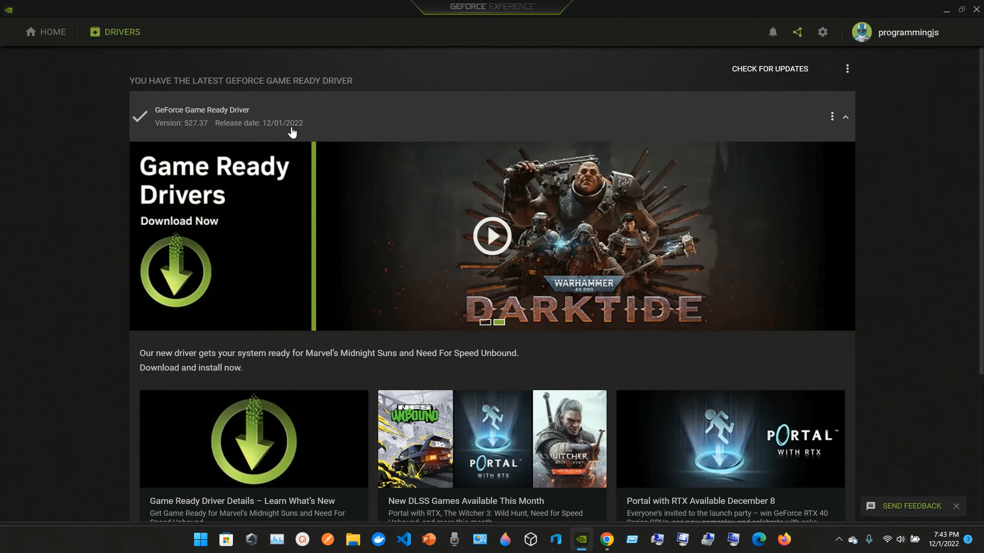
mouse_move(282, 130)
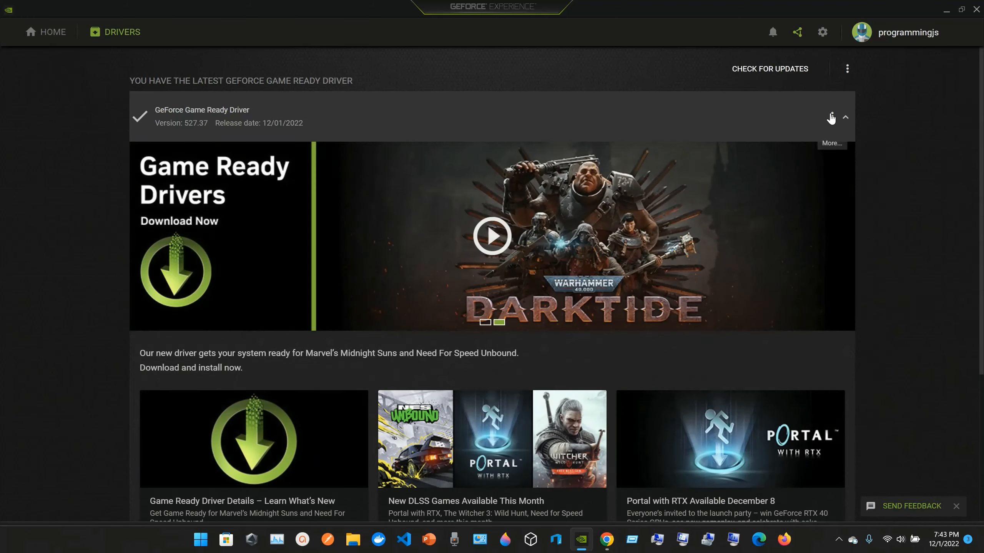
click(831, 117)
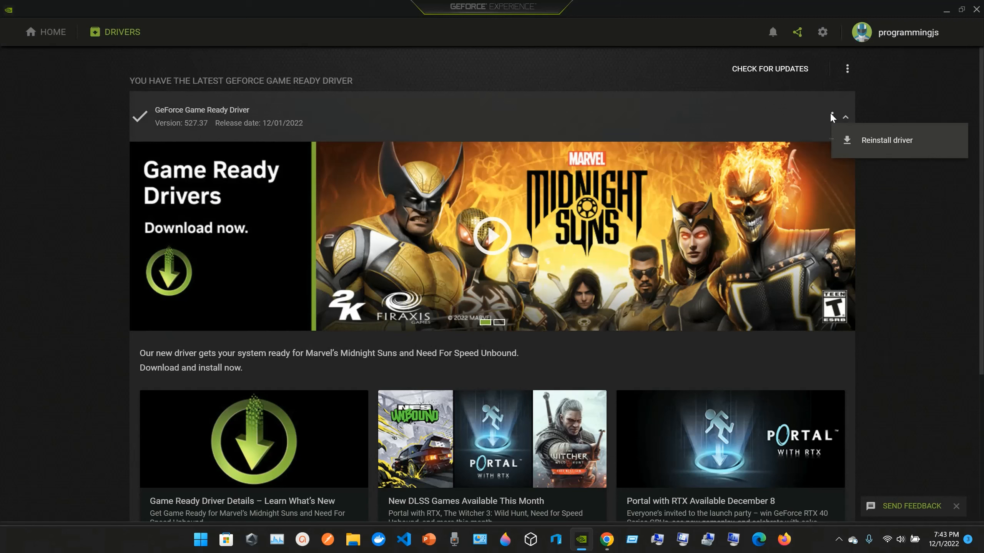
mouse_move(876, 151)
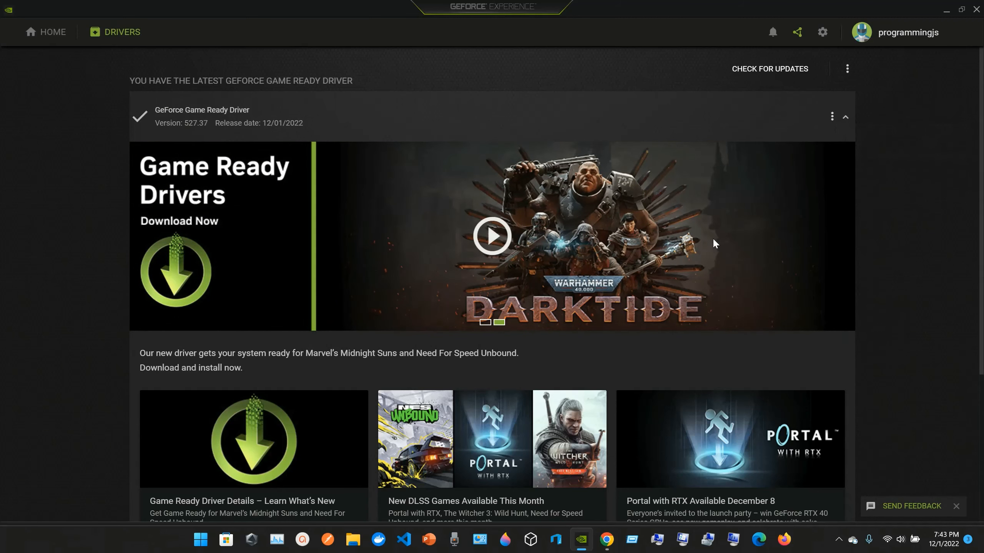
scroll(down, 3)
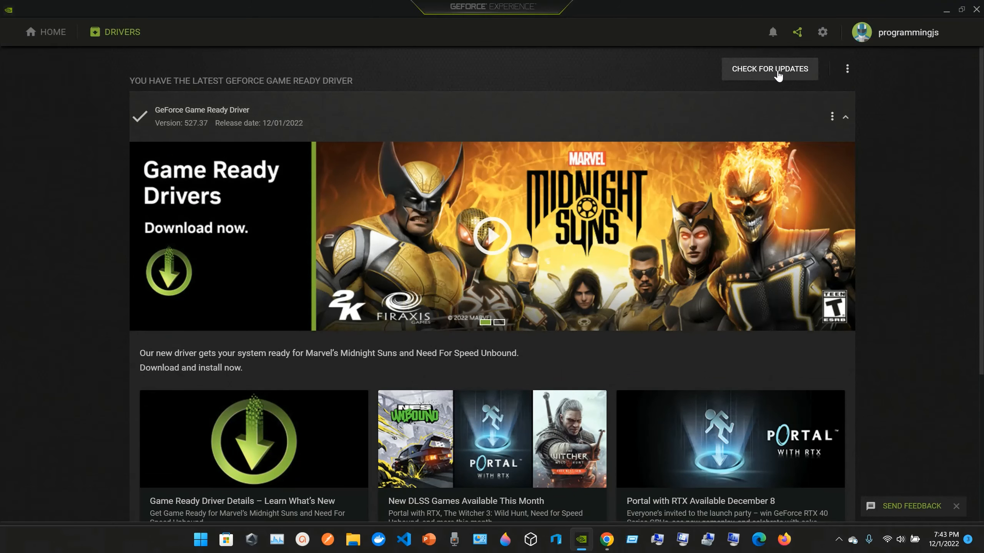
click(847, 68)
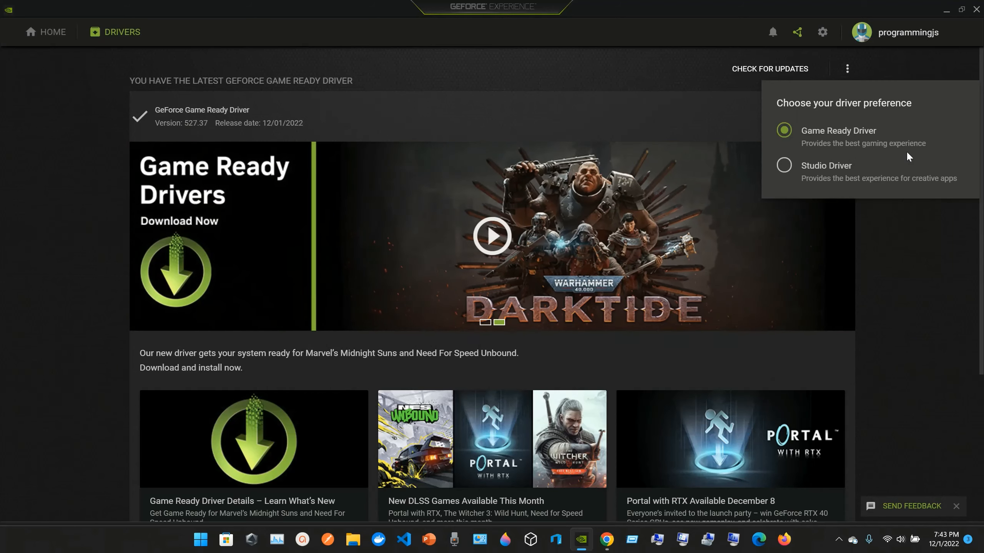
mouse_move(794, 180)
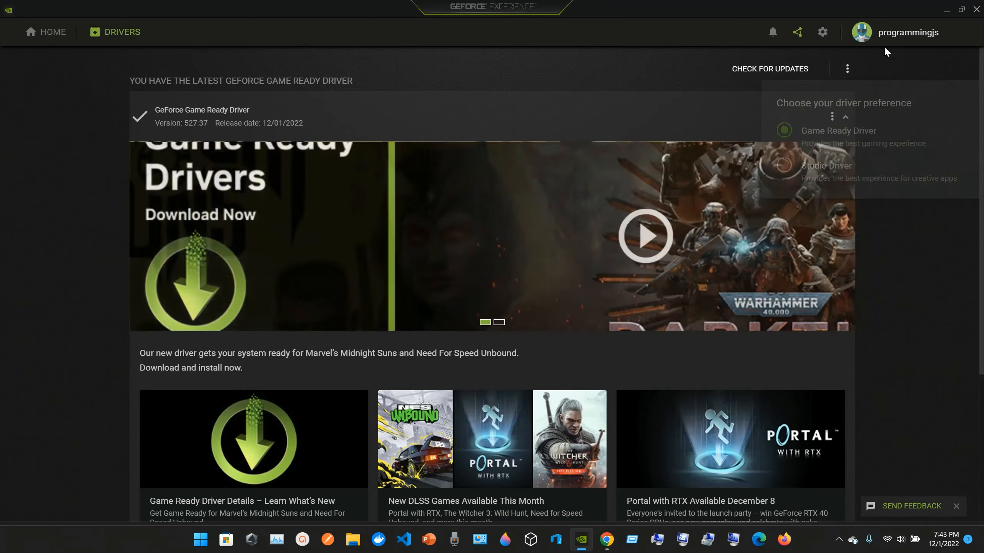
Step: Reach the account details from the profile menu, then go back to General settings showing version 3.26.0.154
click(907, 32)
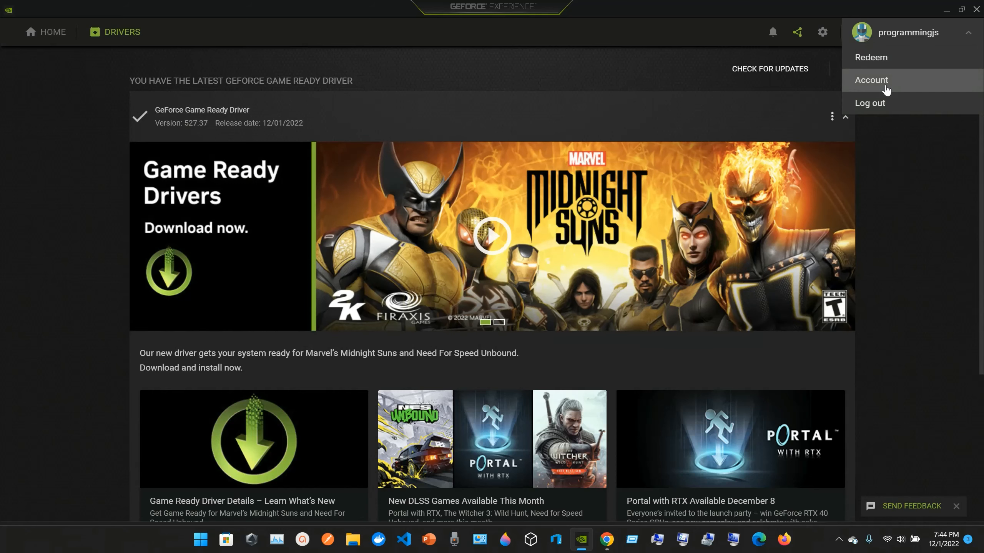
click(870, 80)
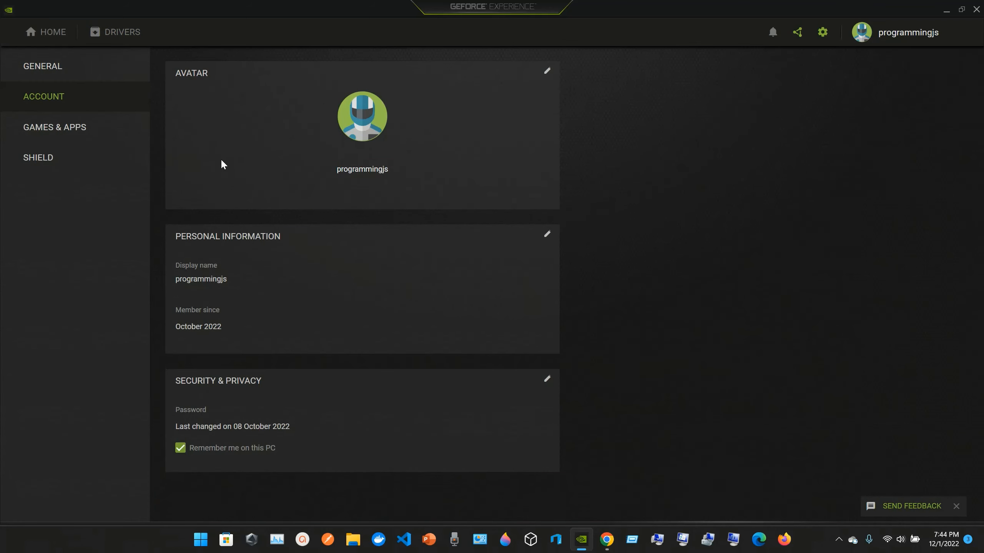
mouse_move(225, 229)
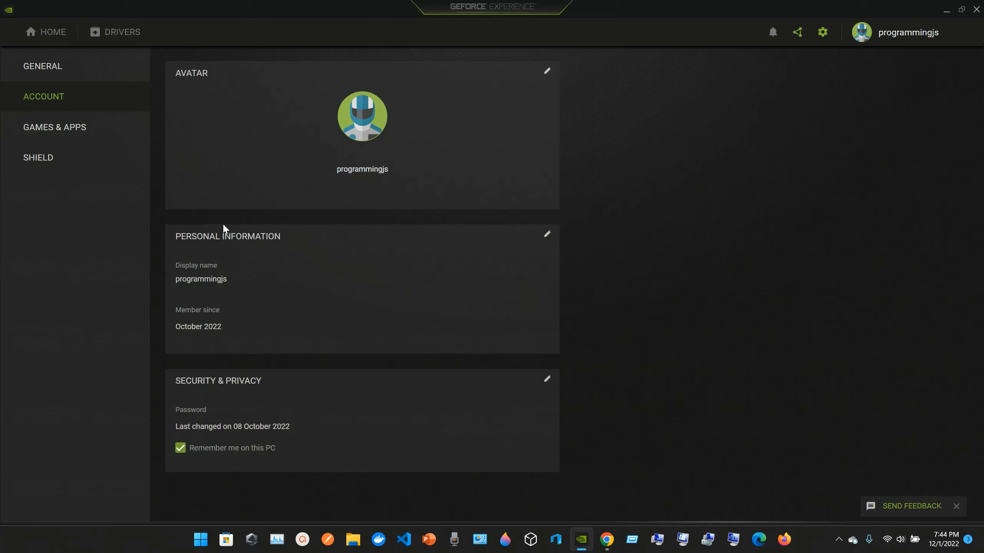
mouse_move(42, 66)
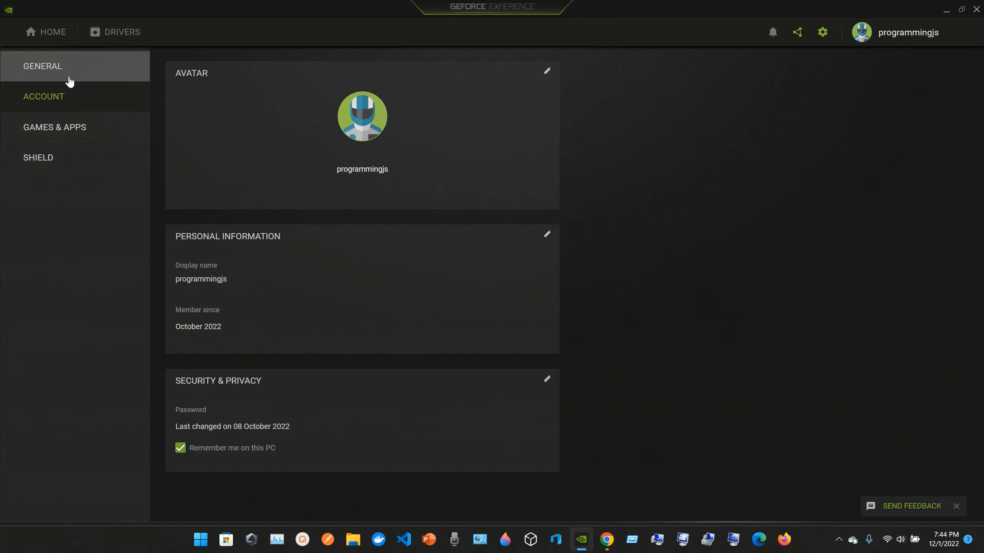
click(42, 66)
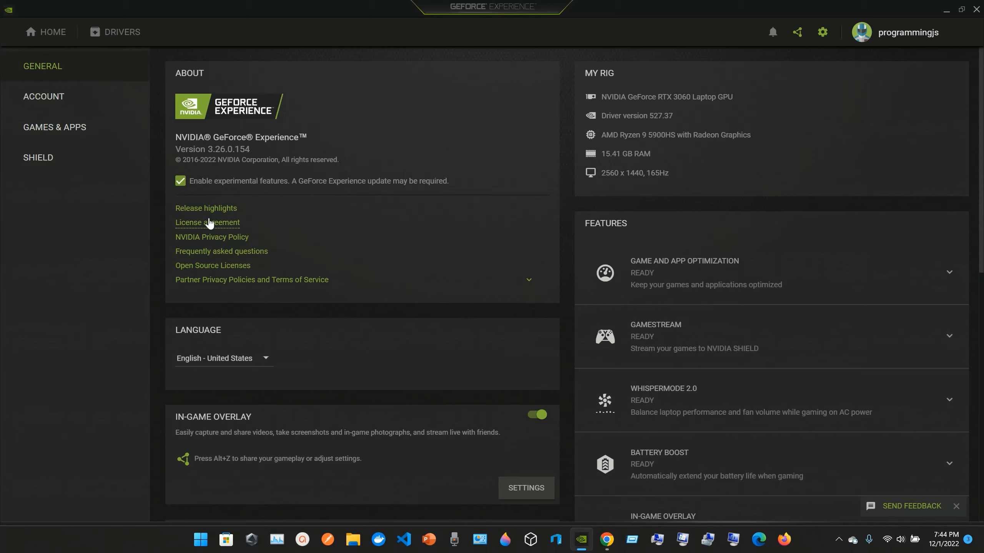
mouse_move(243, 138)
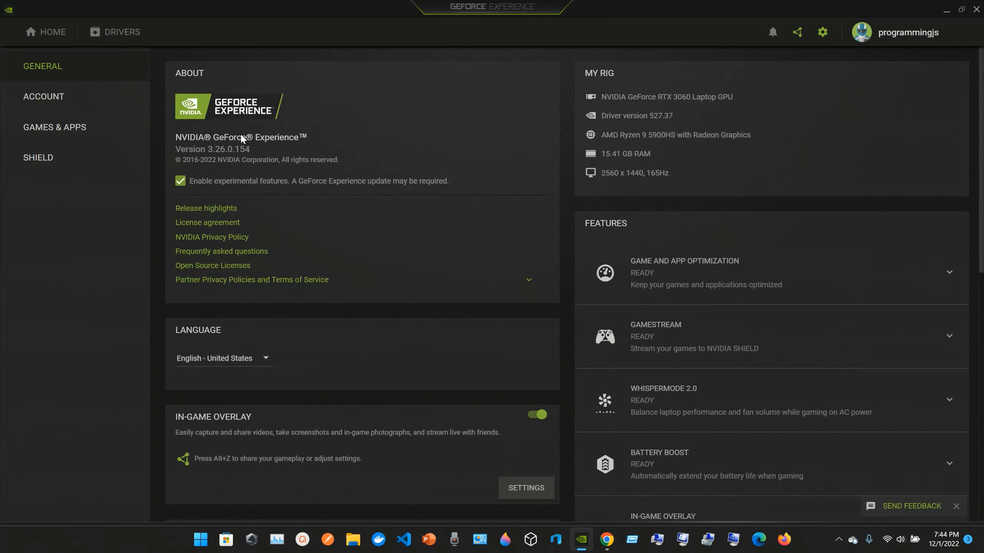
mouse_move(211, 211)
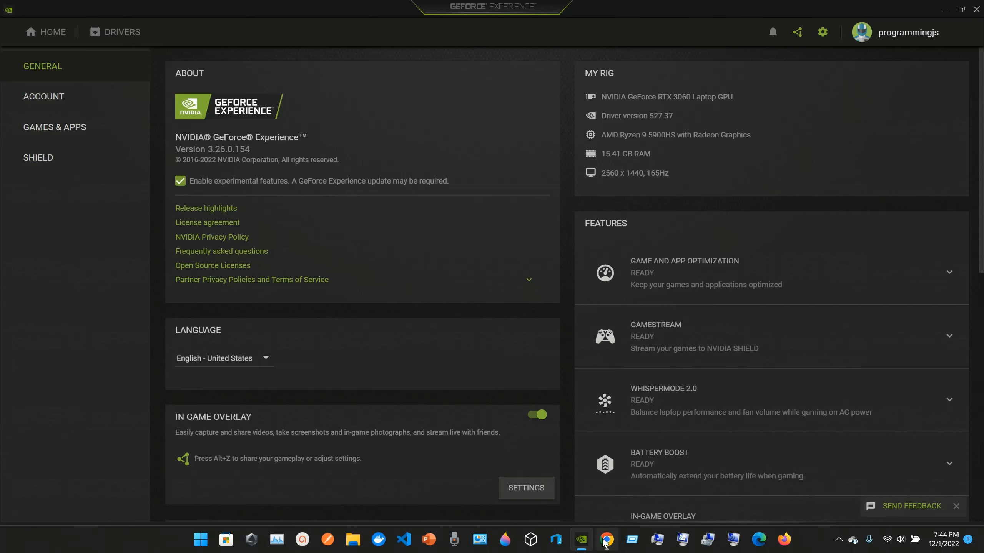
Step: Switch to Chrome's NVIDIA GeForce RTX 3060 Family page, then return to GeForce Experience
click(606, 539)
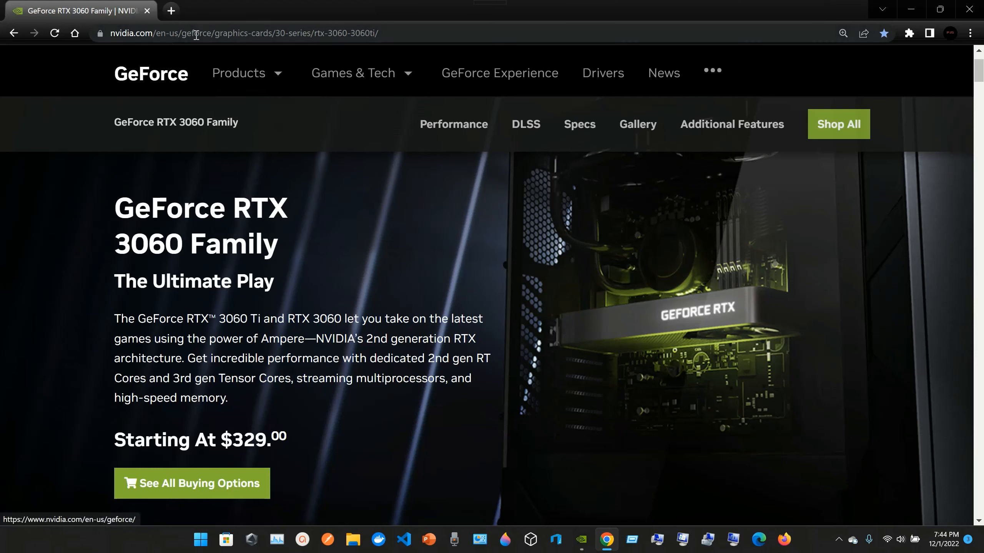
mouse_move(260, 52)
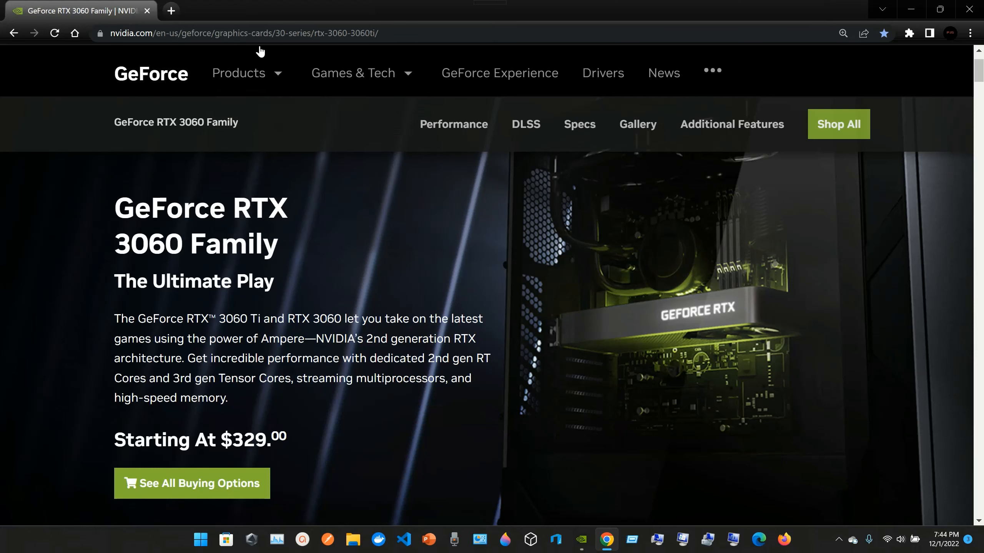
mouse_move(295, 46)
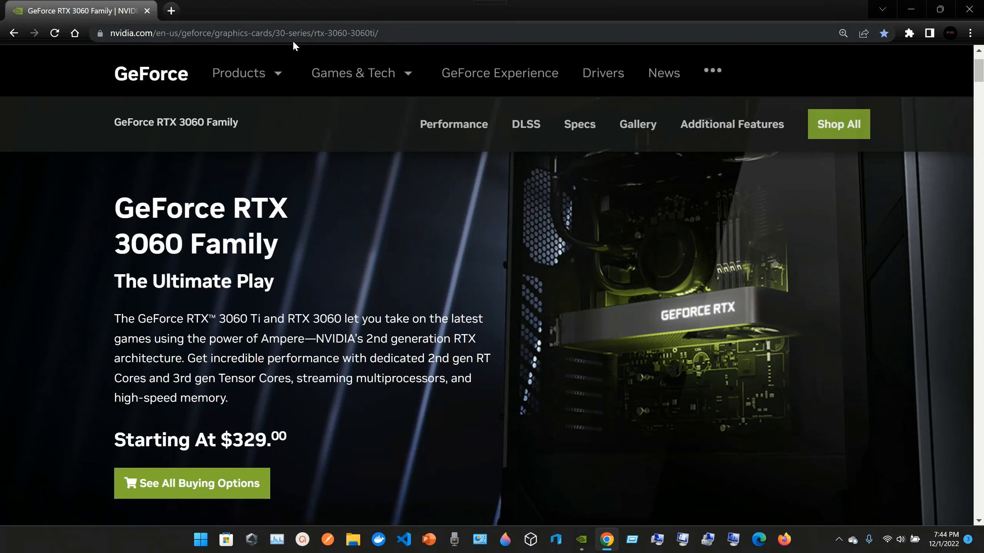
mouse_move(387, 5)
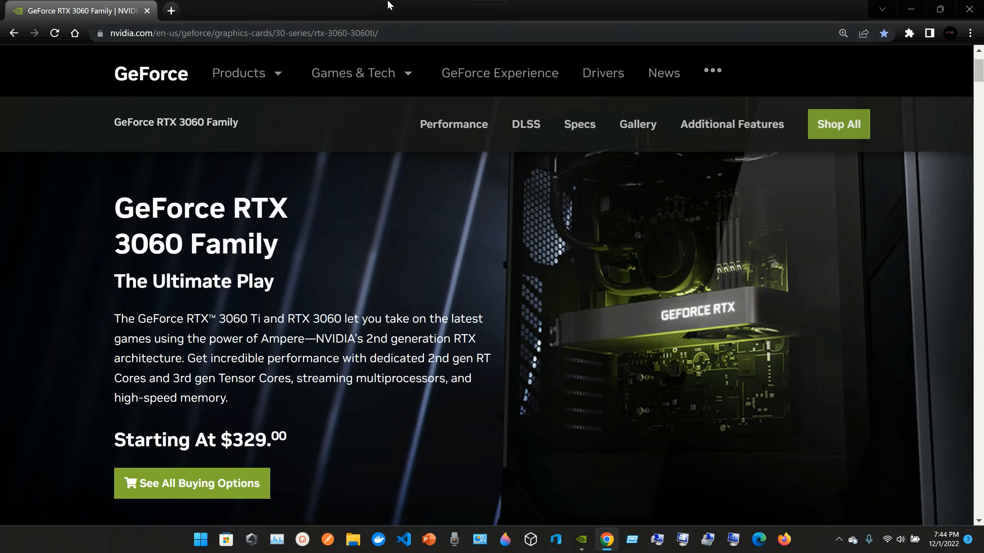
click(352, 73)
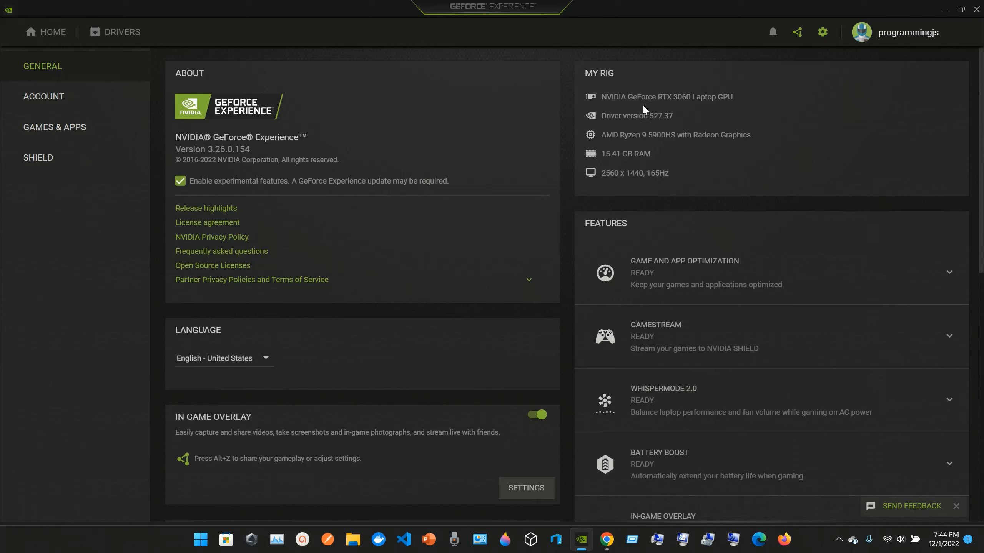
mouse_move(670, 108)
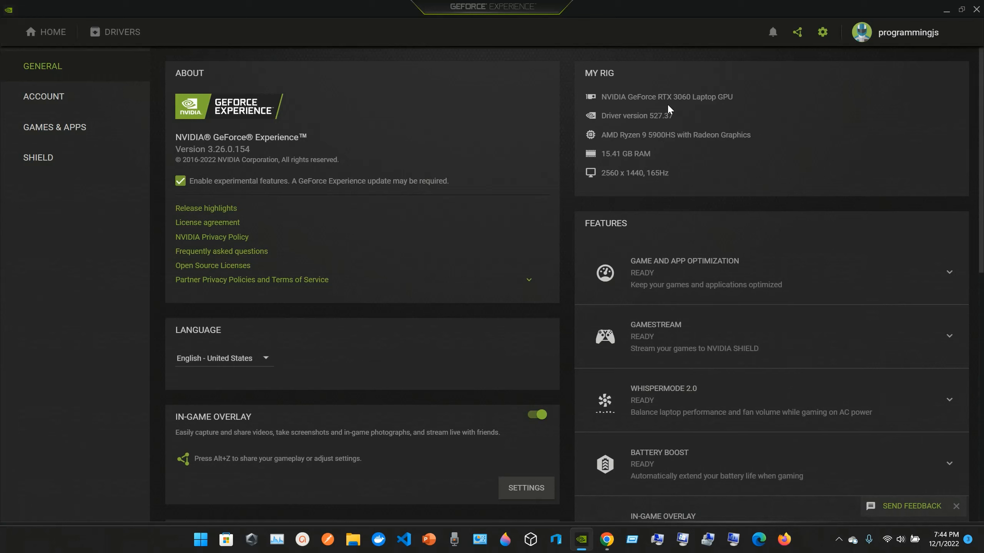
mouse_move(616, 133)
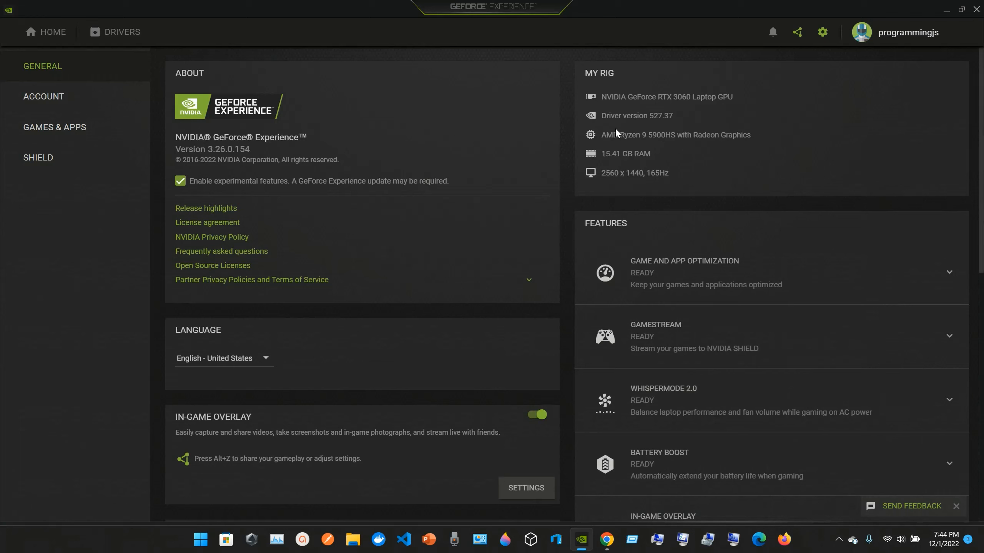
mouse_move(651, 129)
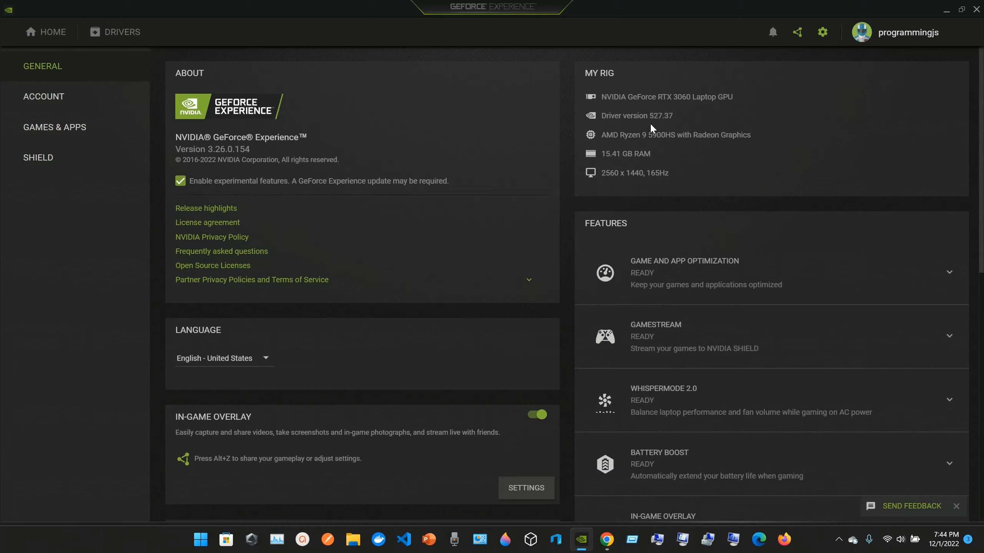
mouse_move(639, 148)
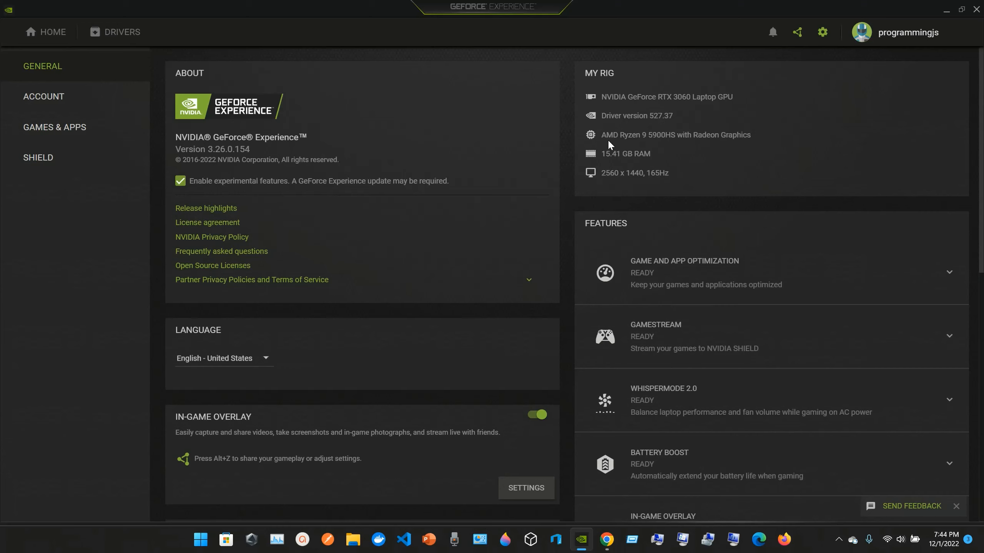
mouse_move(651, 148)
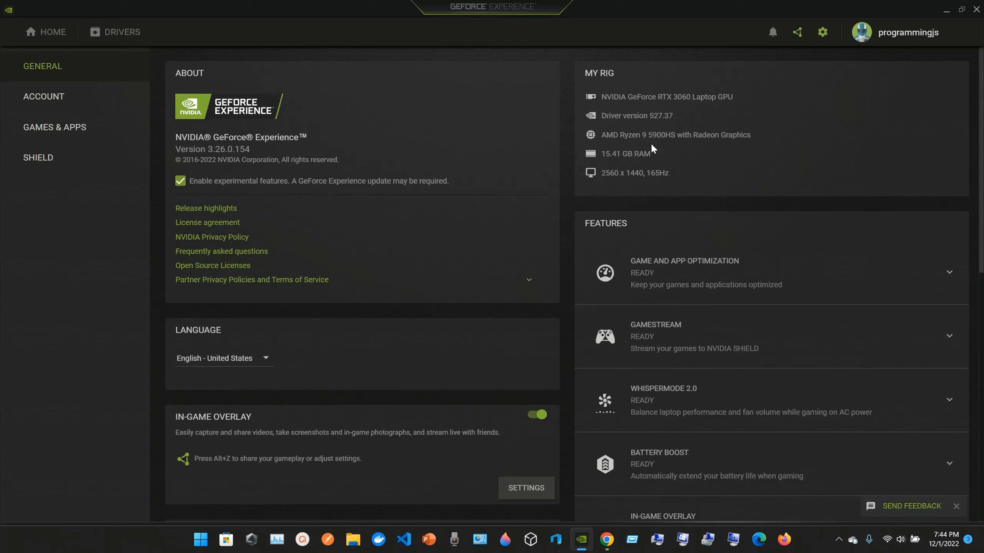
mouse_move(704, 149)
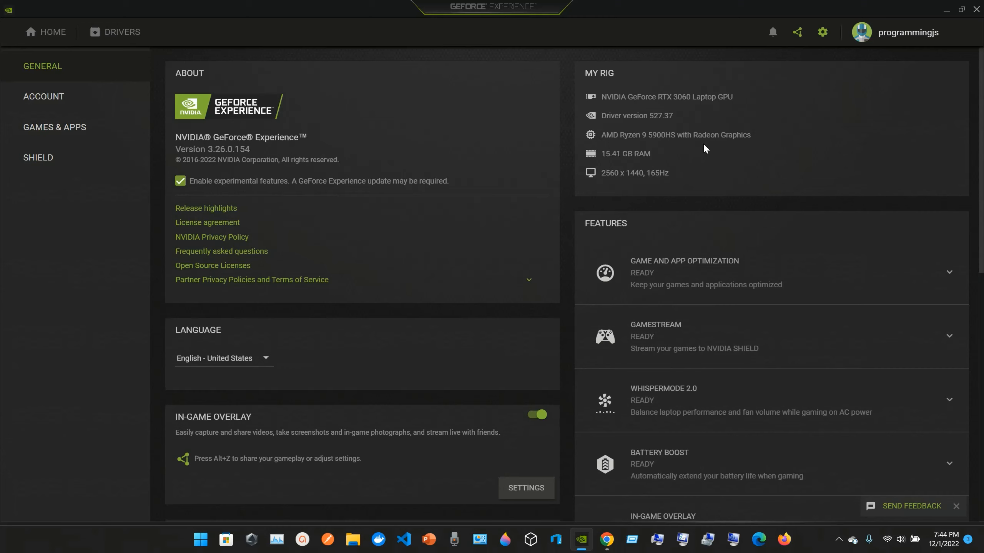
mouse_move(603, 171)
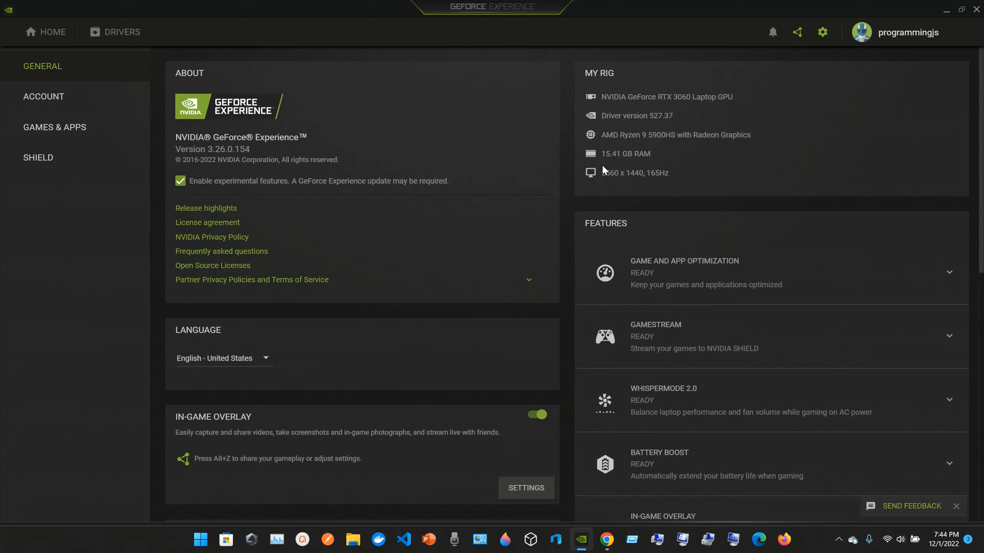
mouse_move(613, 166)
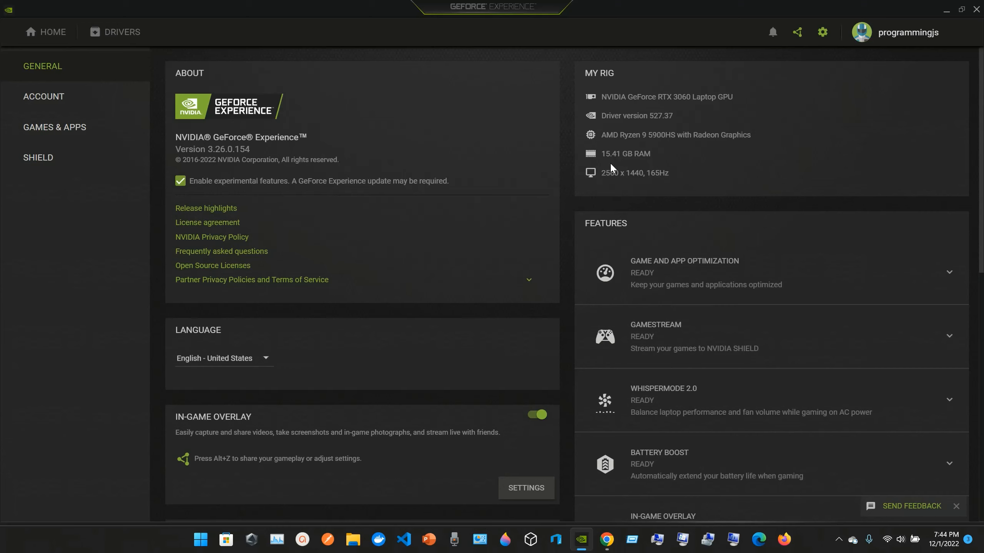
mouse_move(663, 183)
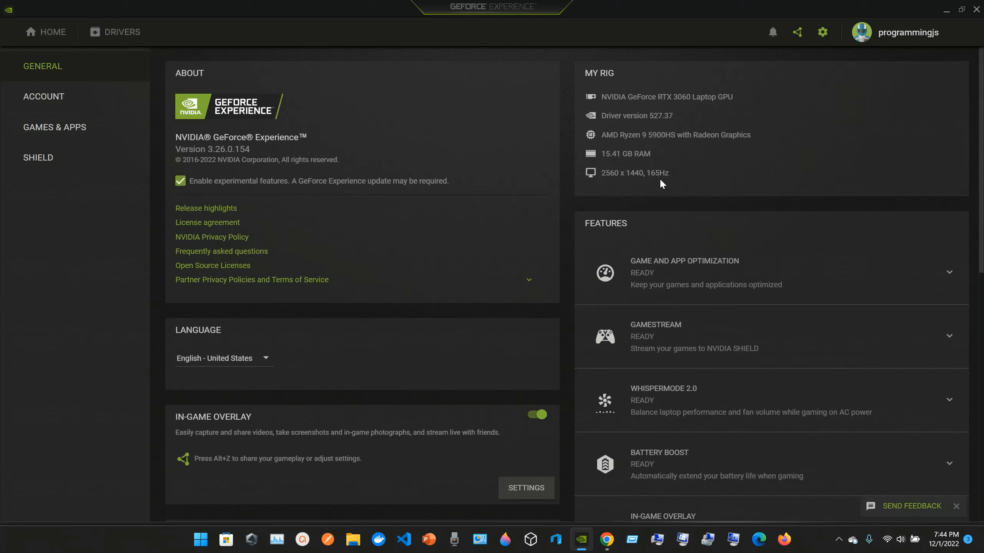
mouse_move(609, 187)
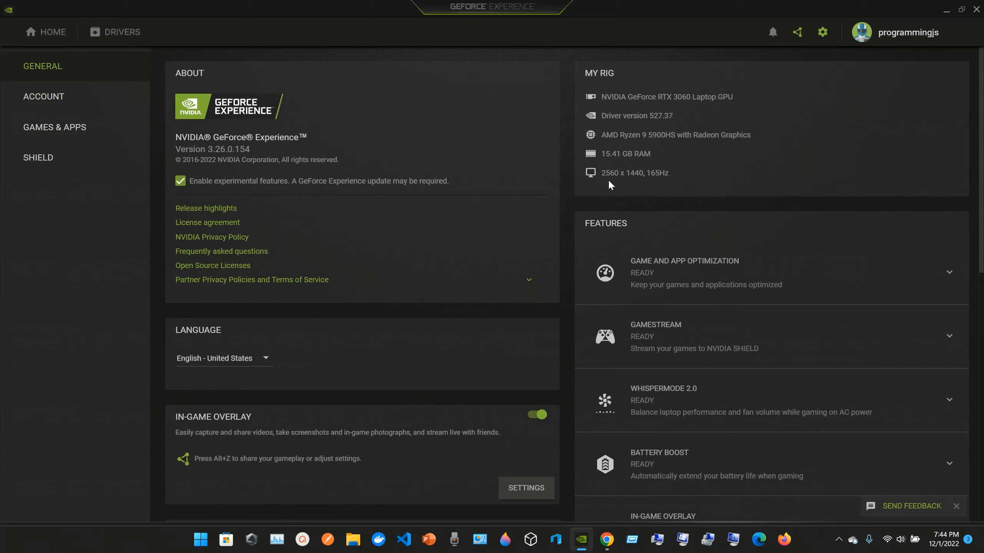
mouse_move(653, 178)
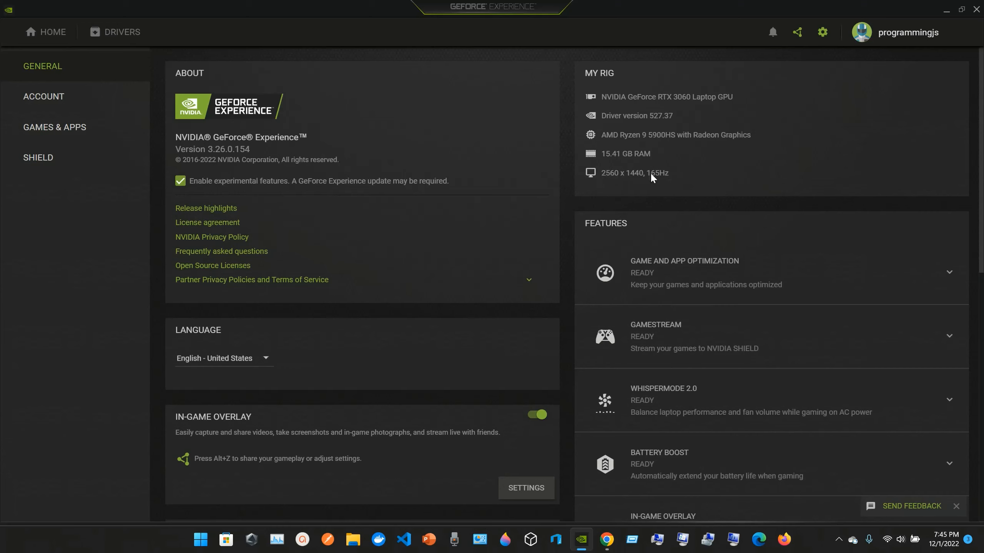
mouse_move(666, 188)
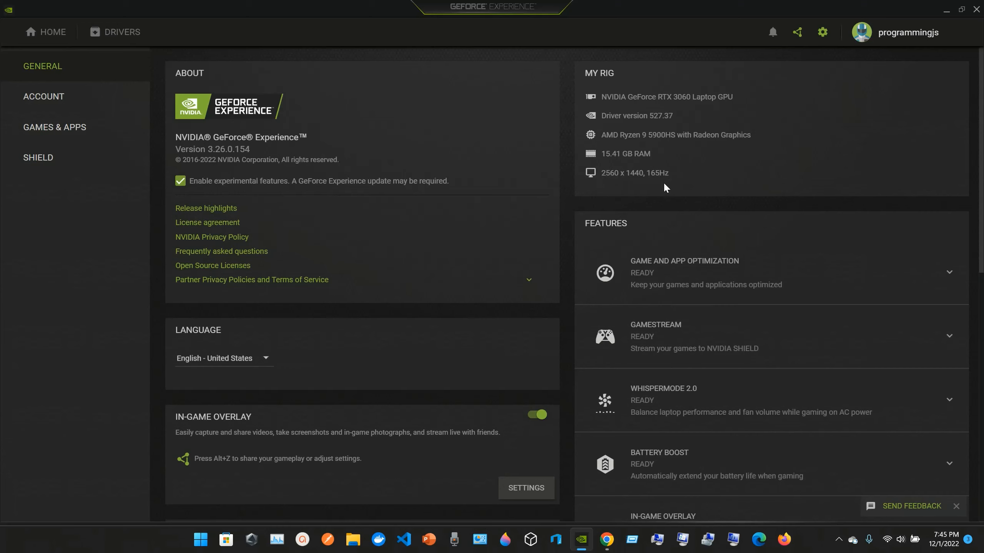
Step: Expand the Game and App Optimization panel under Features to show its requirements
scroll(down, 3)
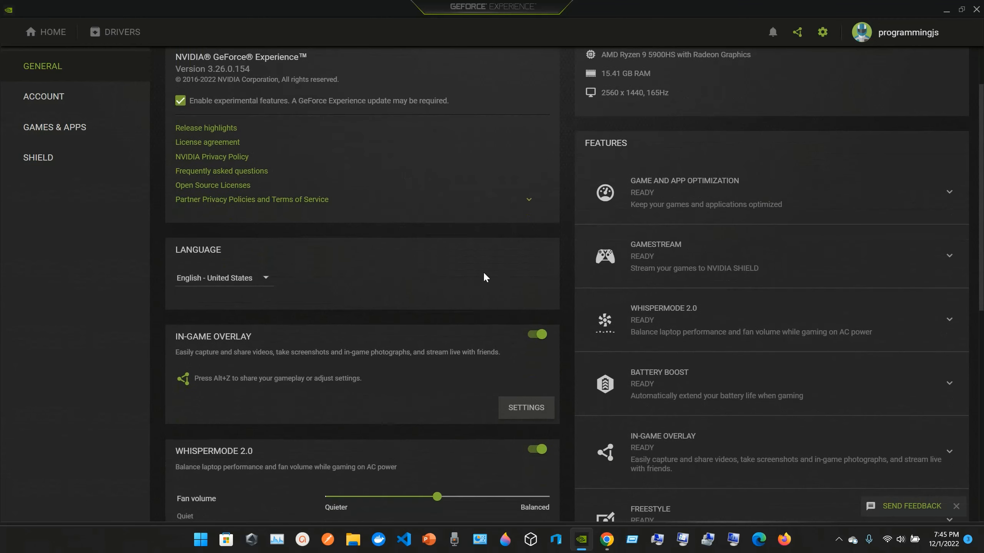
scroll(down, 3)
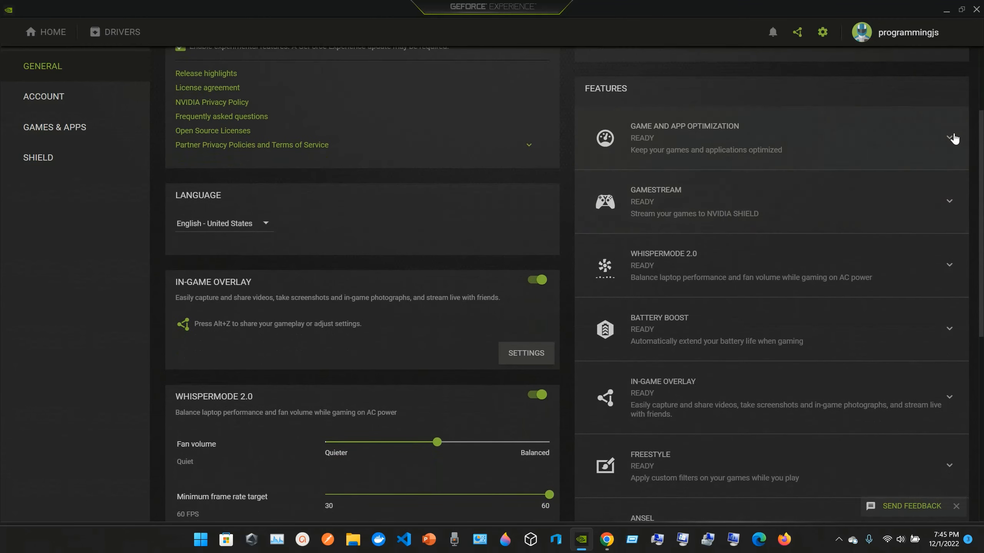
click(947, 138)
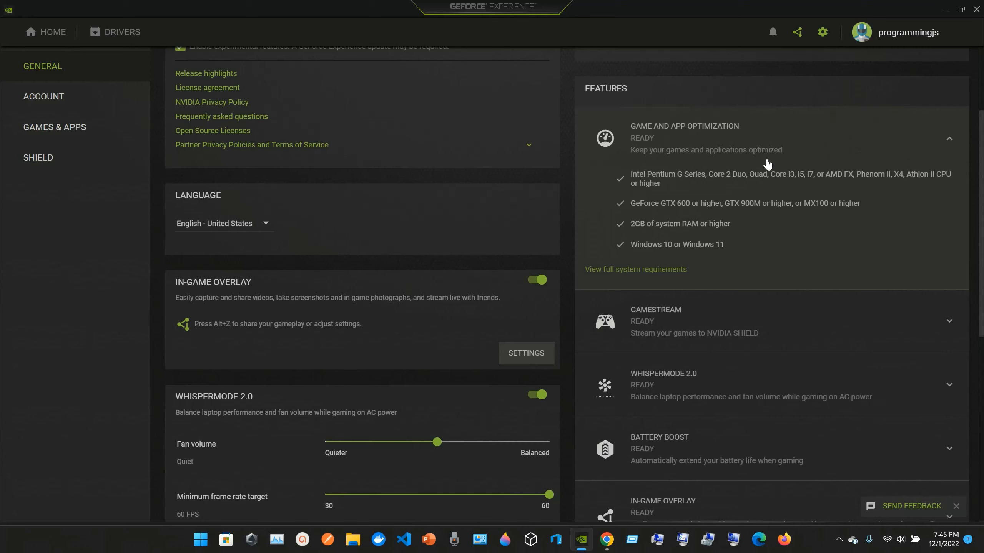
mouse_move(729, 142)
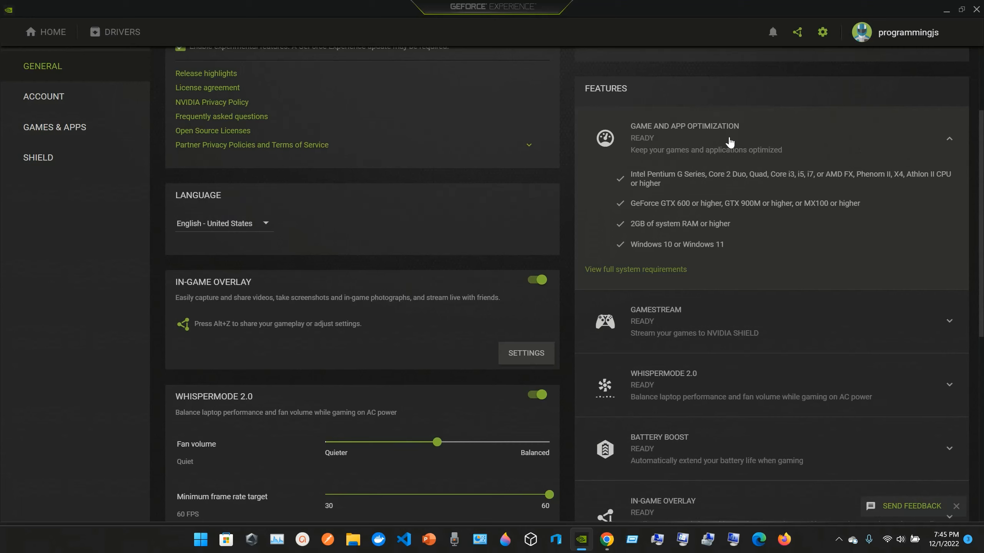
mouse_move(659, 184)
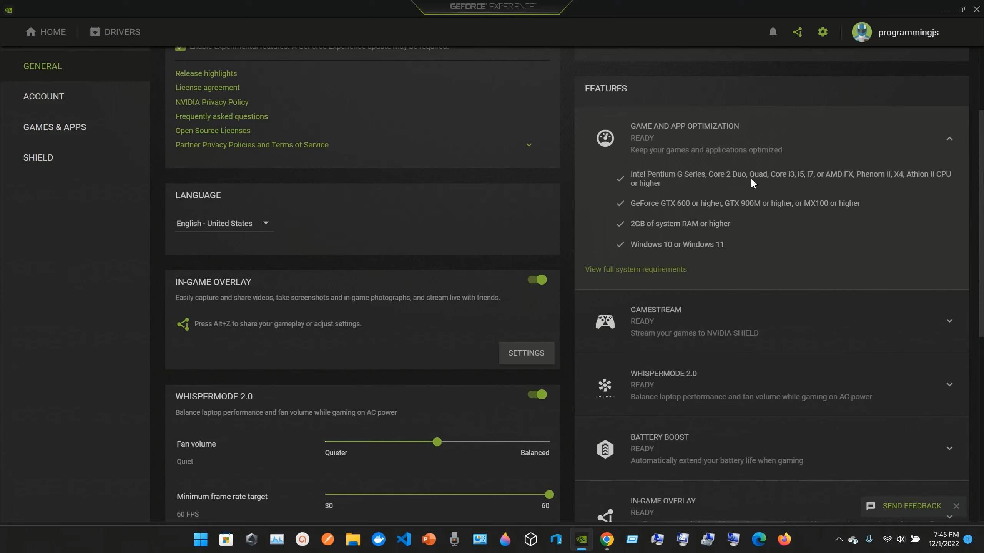
mouse_move(800, 186)
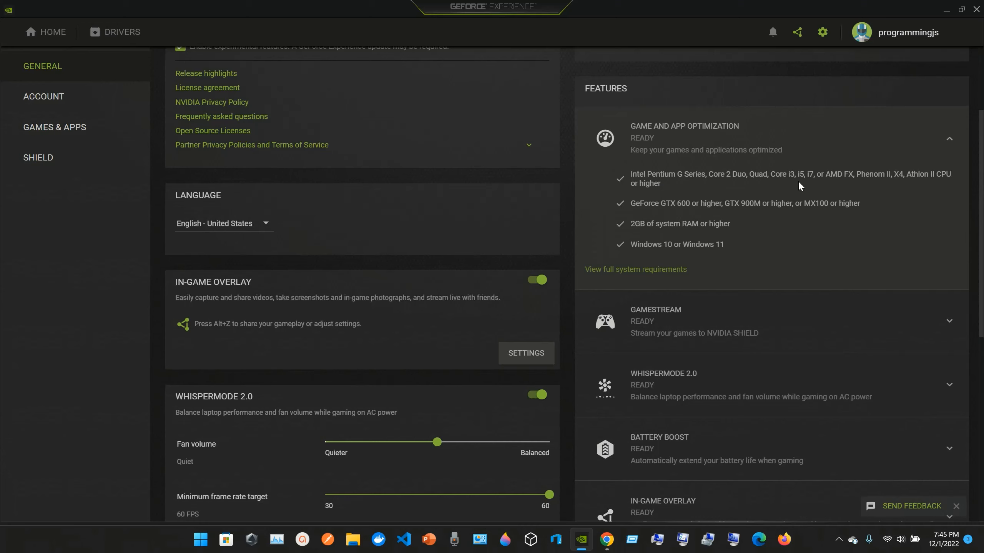
mouse_move(834, 187)
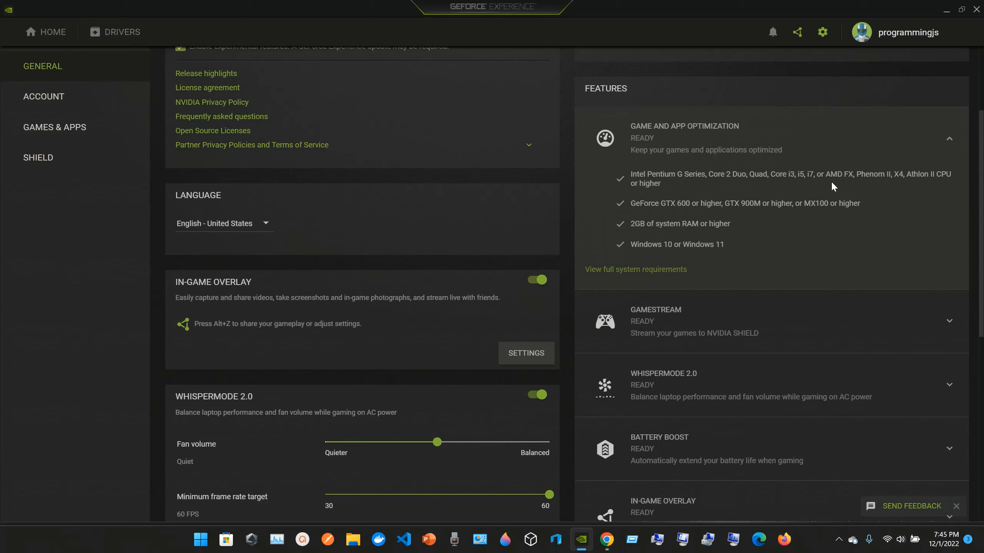
mouse_move(876, 191)
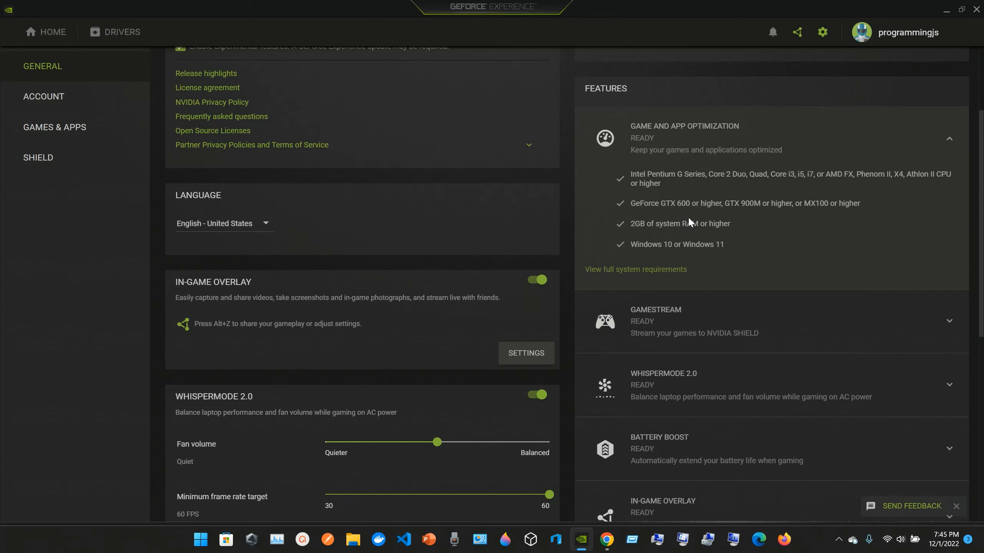
Step: Scroll through the GameStream and WhisperMode 2.0 requirement panels, listing RTX 3050 notebook GPU and driver 460.89
scroll(down, 3)
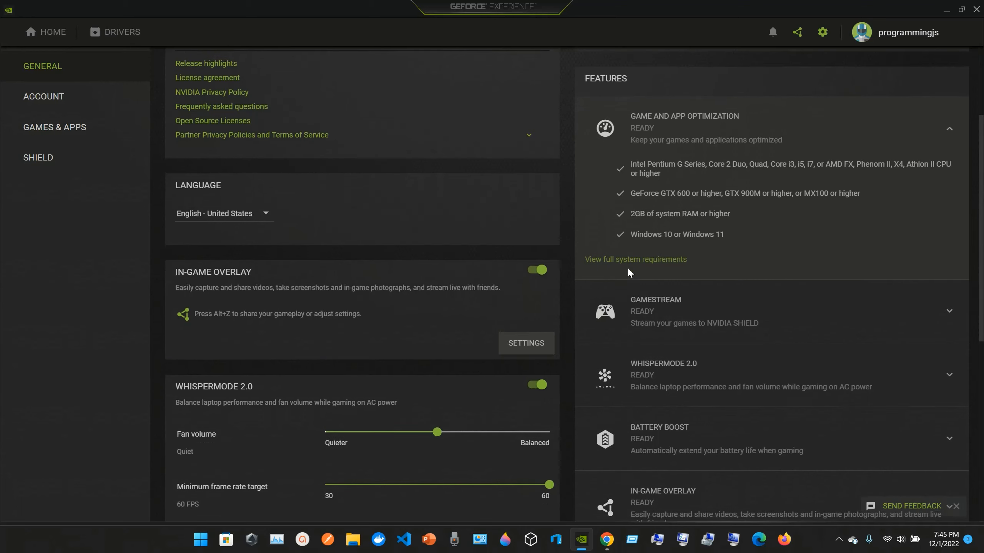
mouse_move(635, 264)
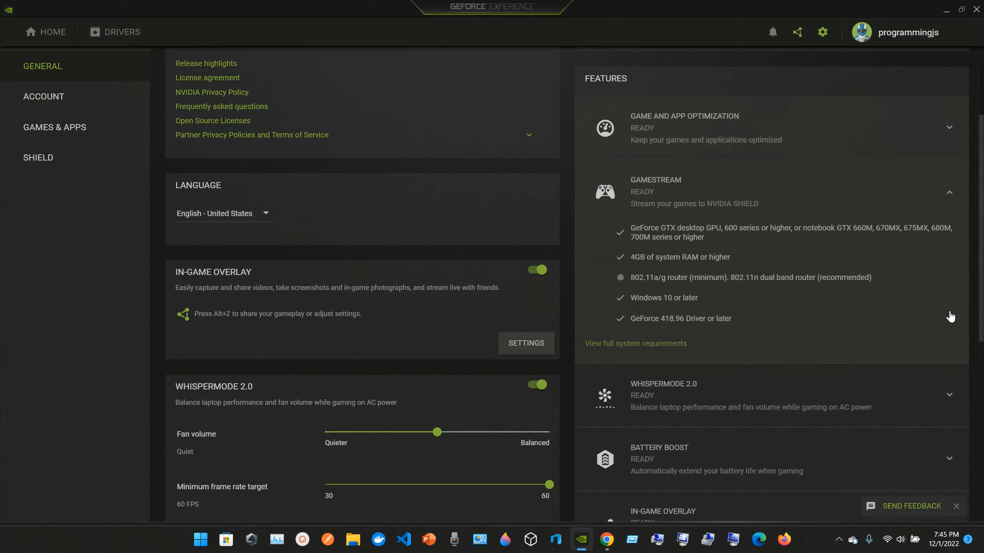
scroll(down, 3)
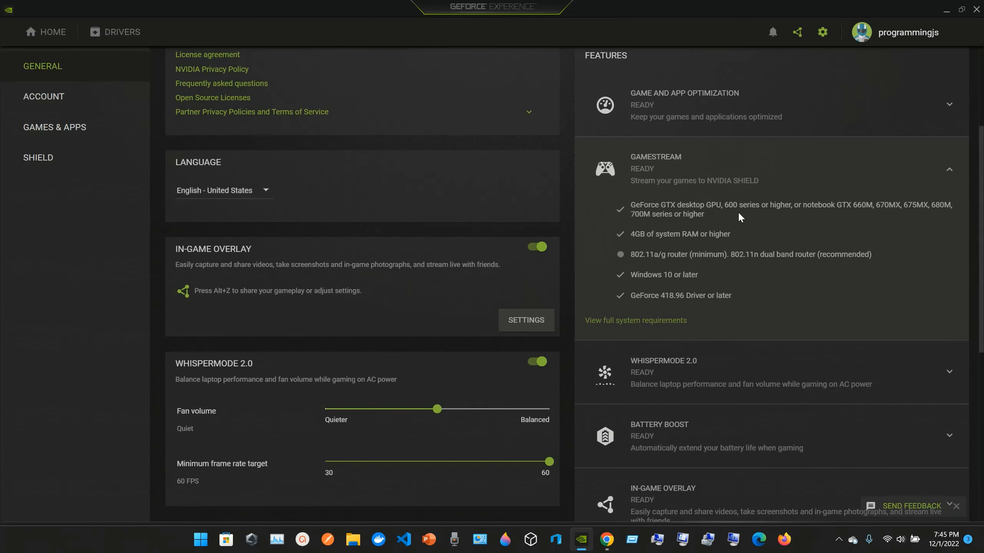
mouse_move(828, 216)
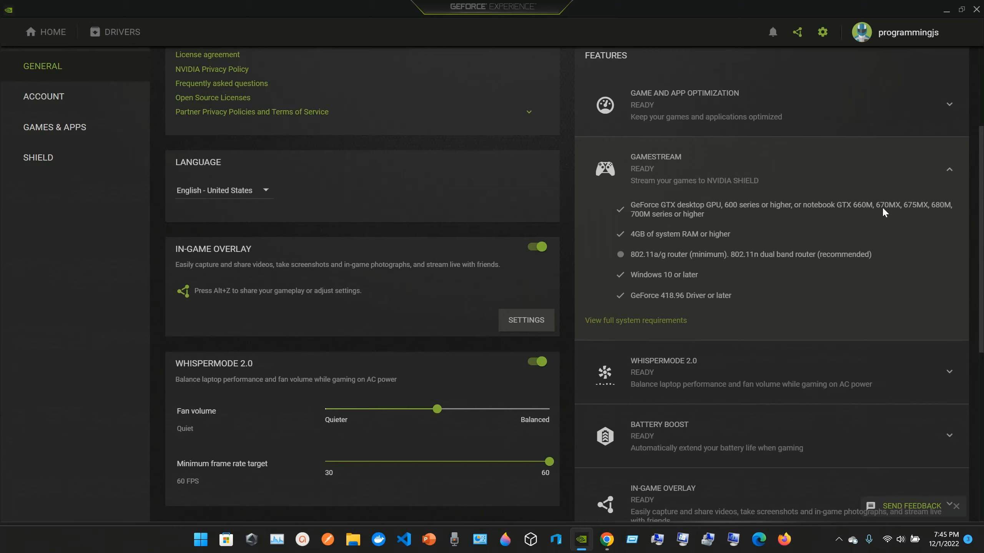
mouse_move(679, 243)
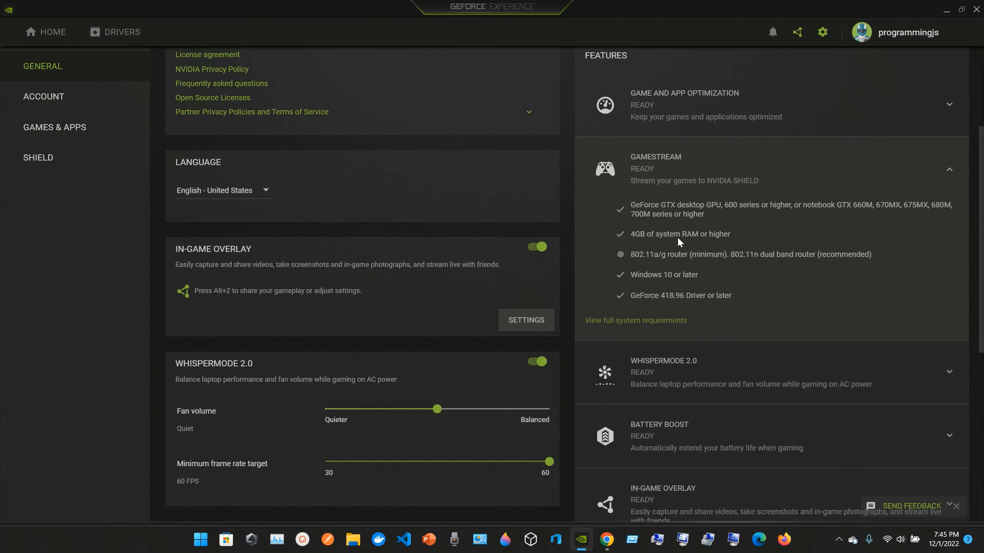
scroll(down, 3)
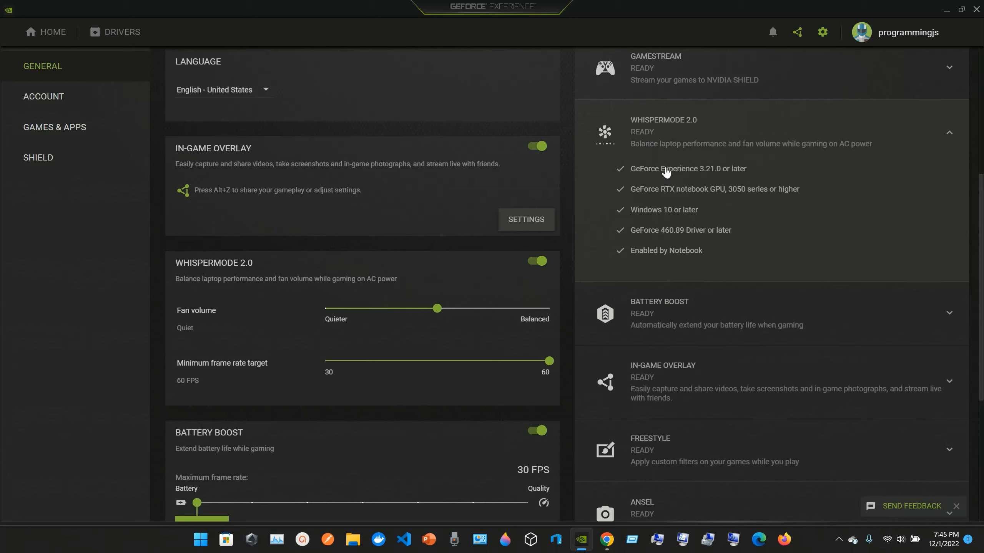
mouse_move(799, 155)
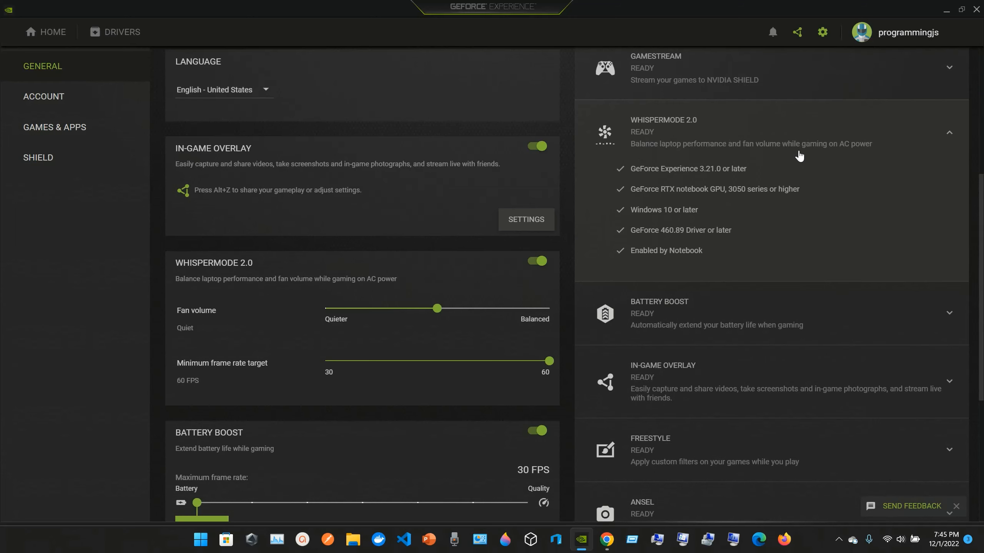
mouse_move(743, 213)
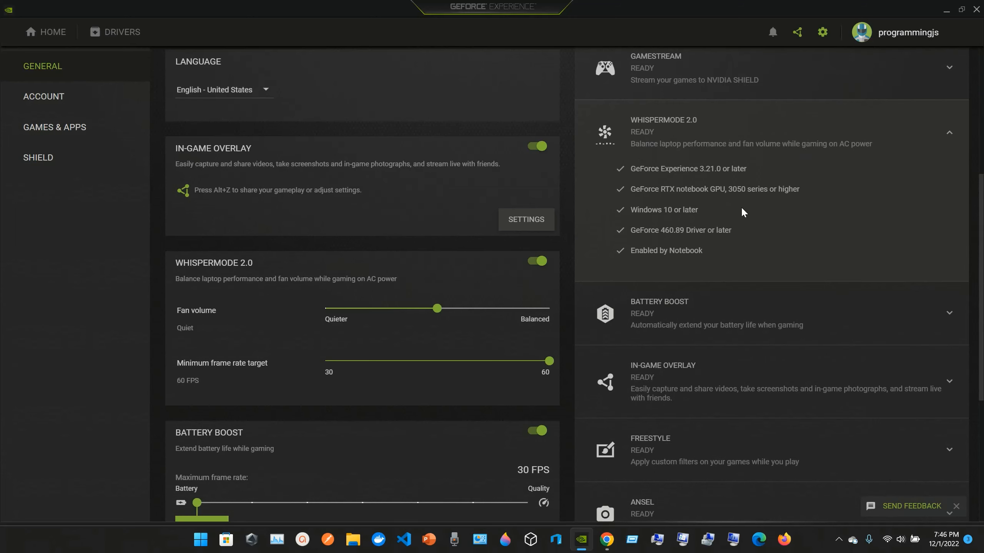
Step: Scroll the Features list past Battery Boost, In-Game Overlay and Freestyle to the Ansel and Virtual Reality panels
scroll(down, 3)
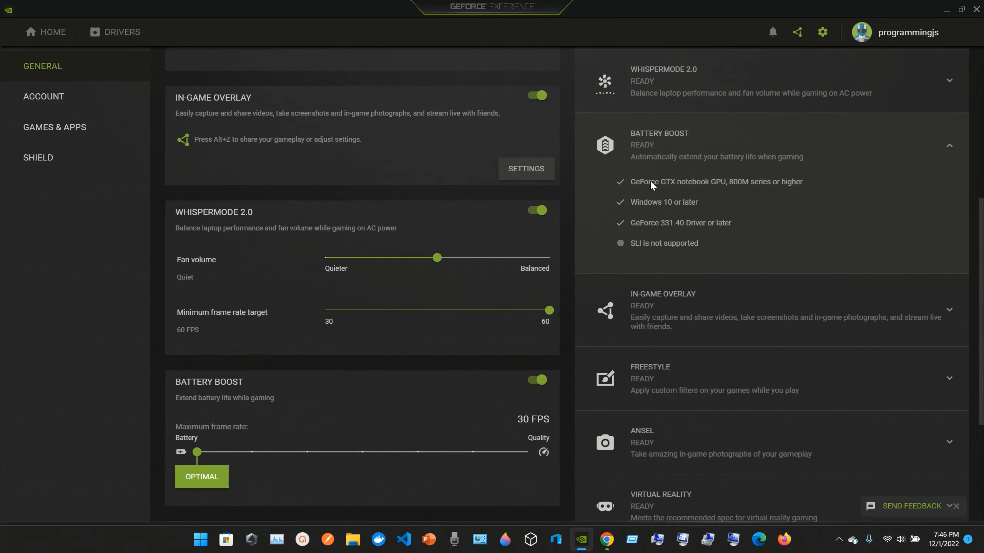
mouse_move(707, 193)
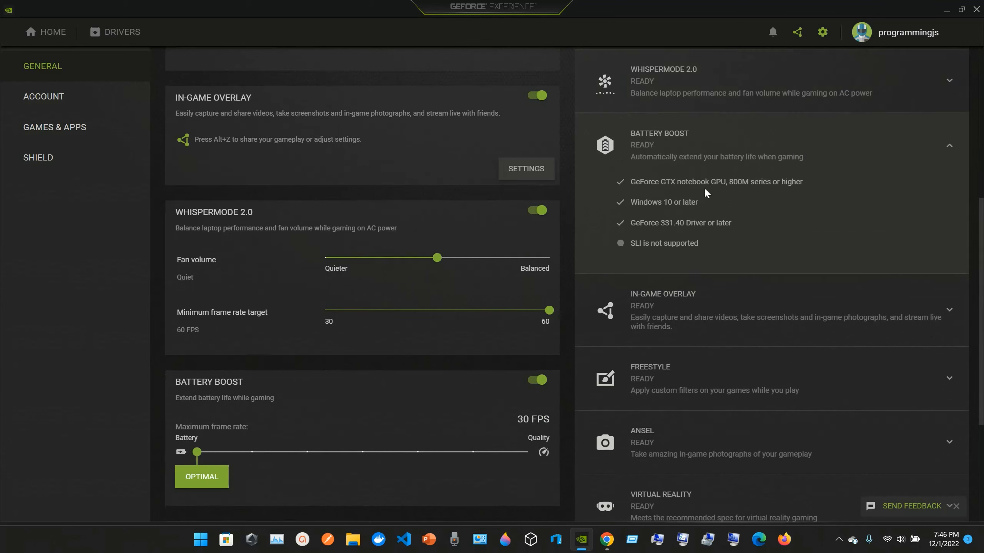
mouse_move(775, 193)
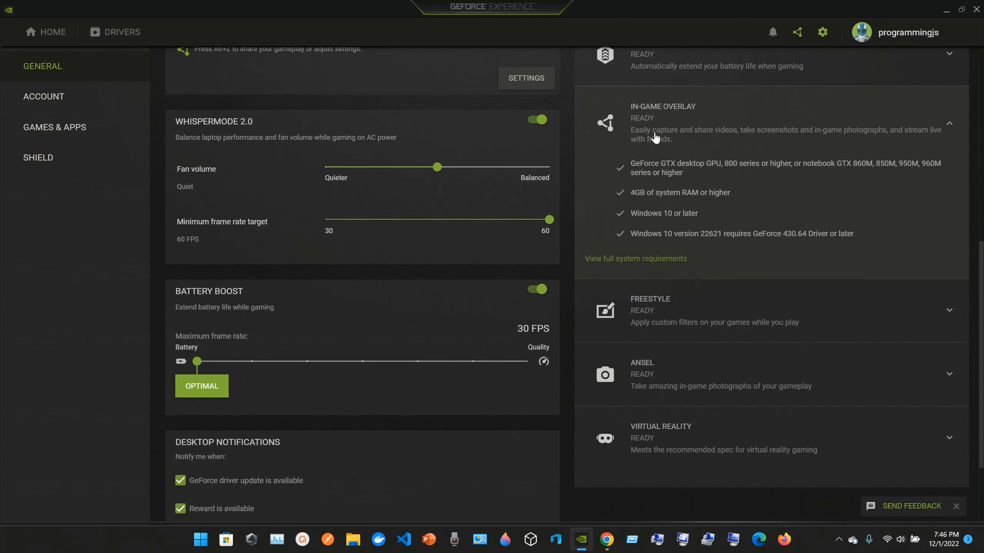
mouse_move(765, 143)
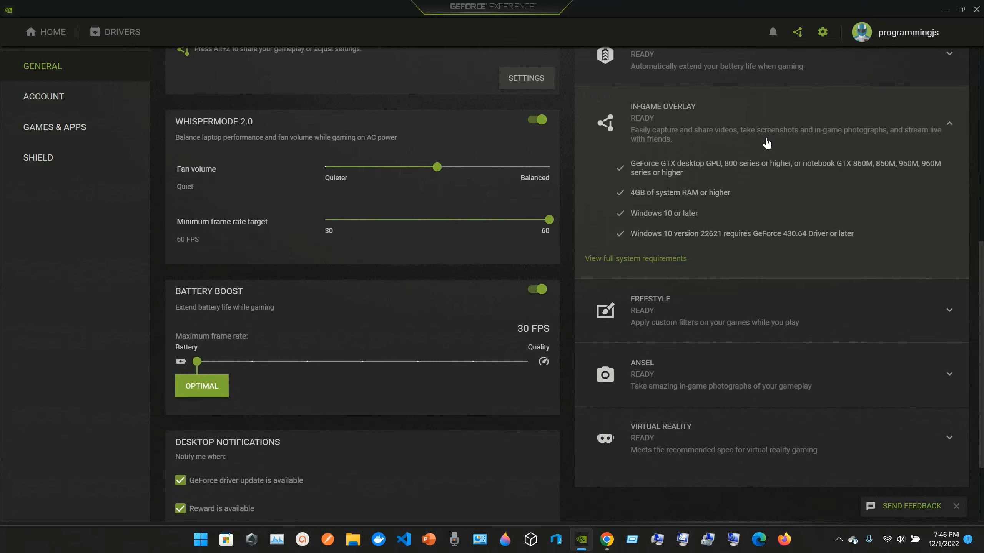
mouse_move(817, 138)
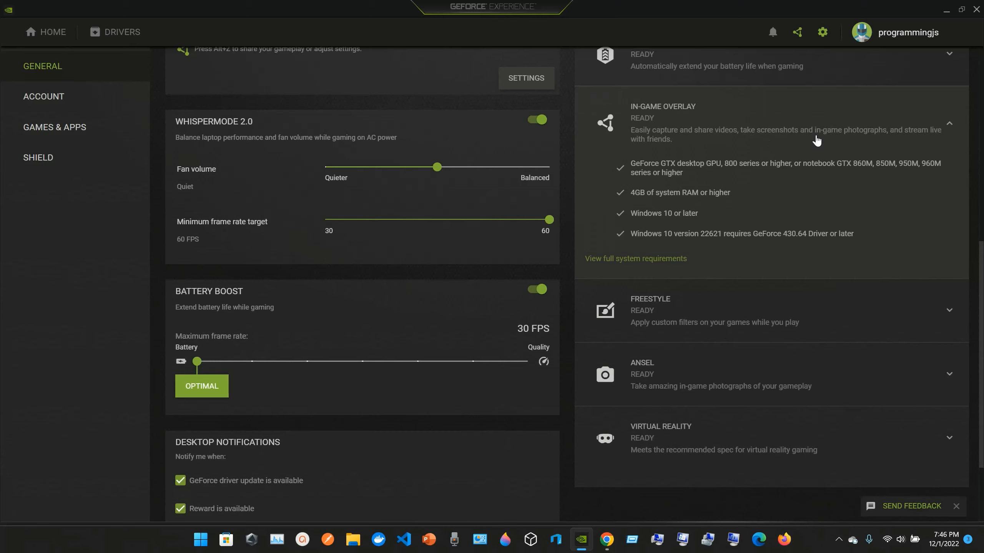
mouse_move(658, 238)
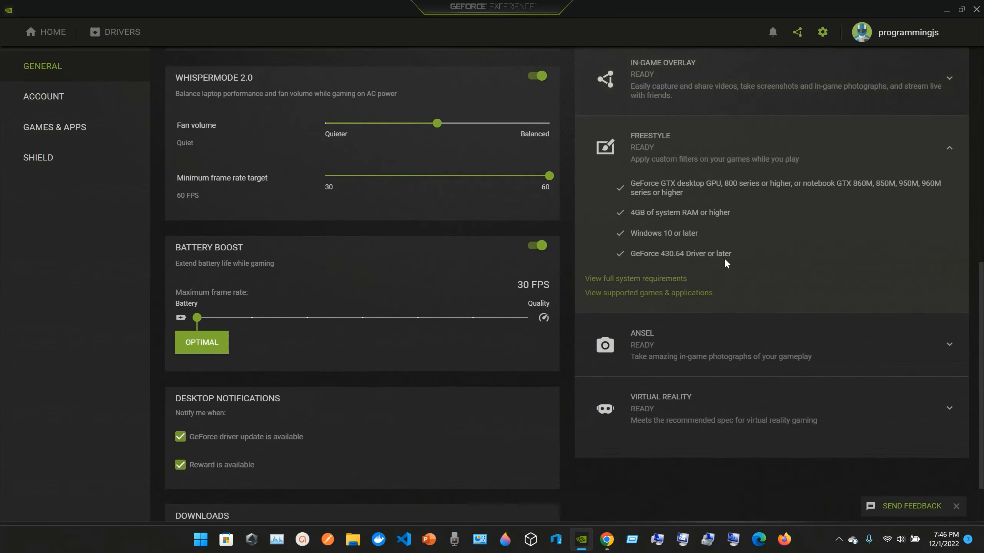
mouse_move(649, 171)
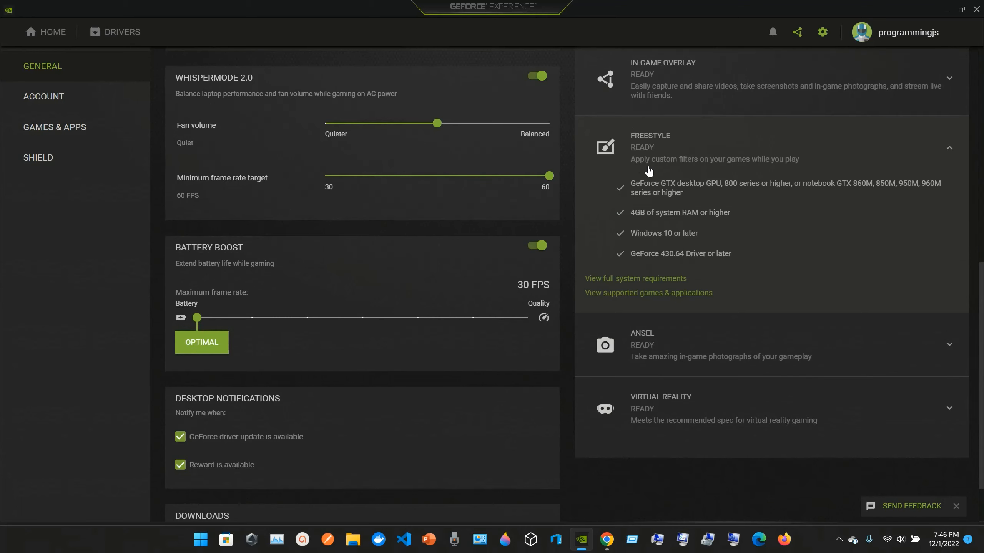
mouse_move(733, 214)
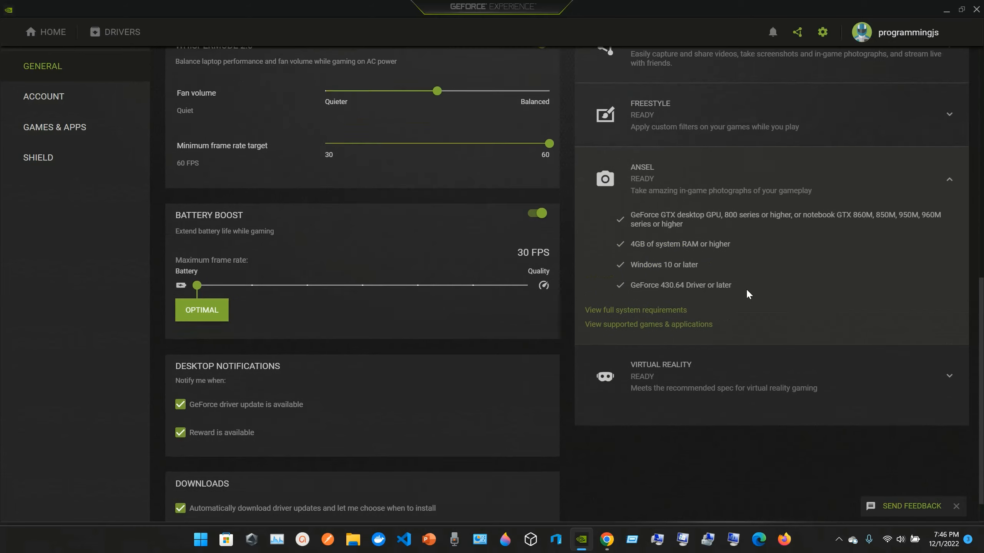
scroll(down, 3)
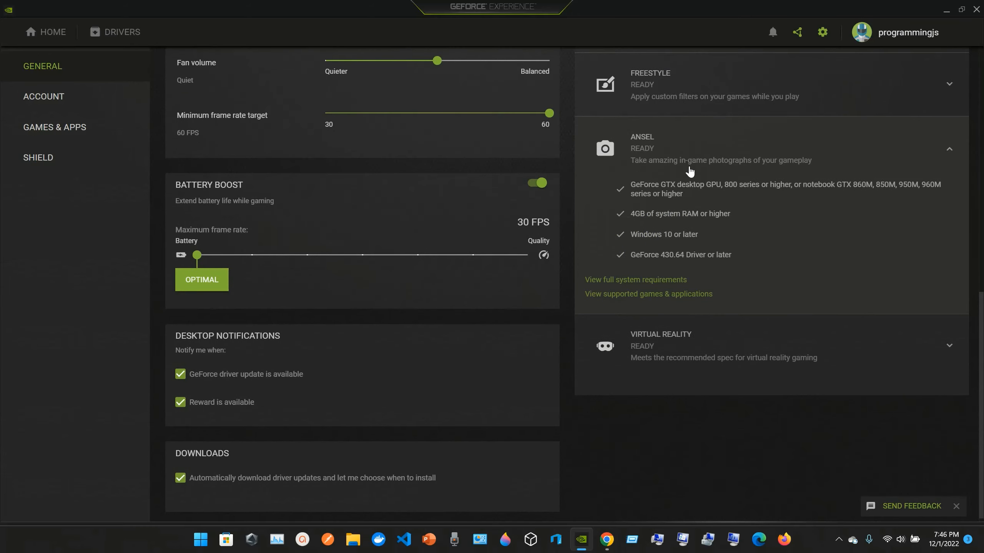
mouse_move(761, 323)
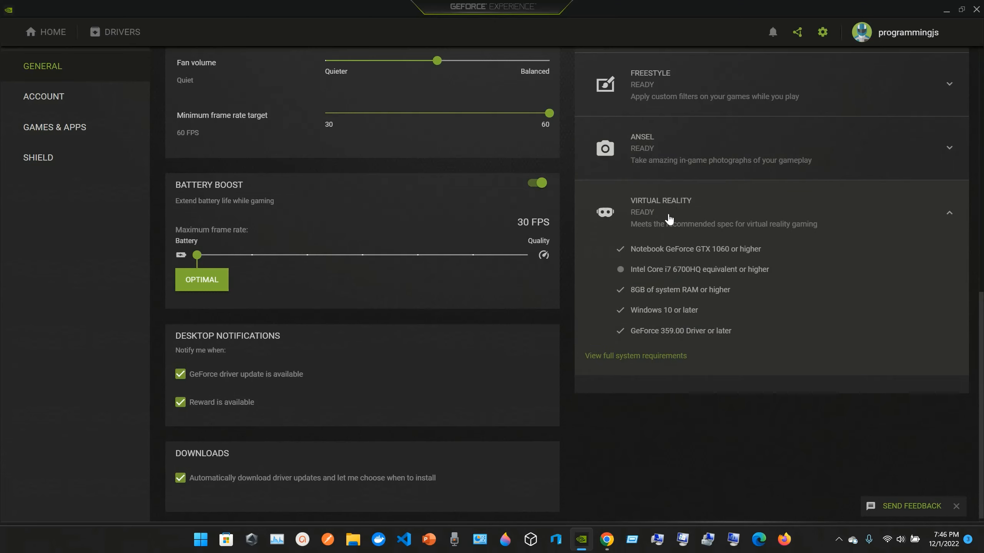
mouse_move(741, 232)
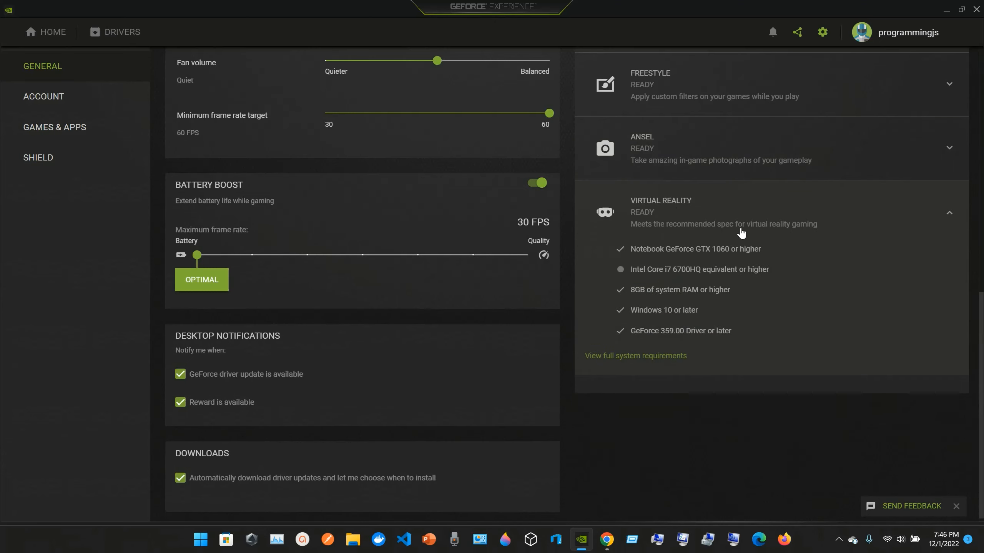
mouse_move(686, 266)
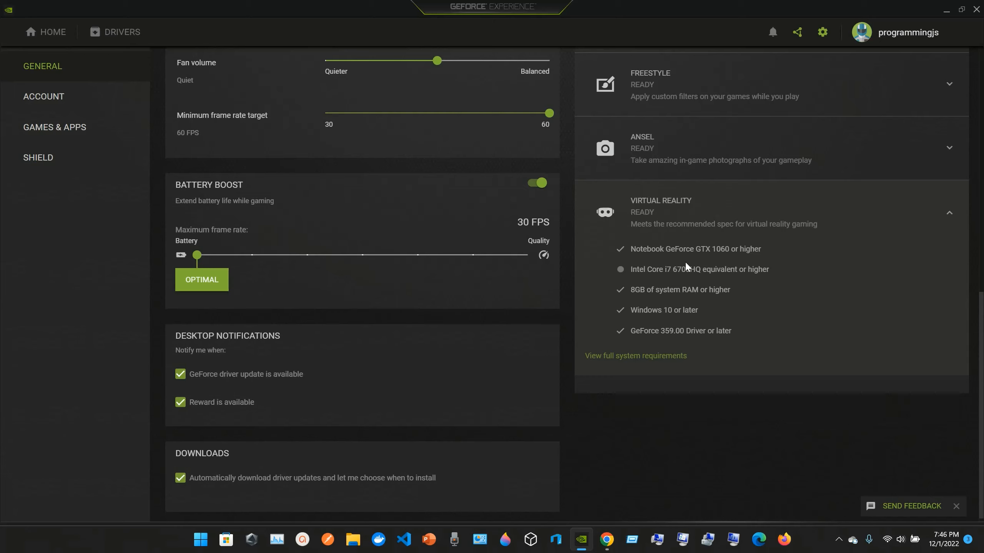
mouse_move(708, 261)
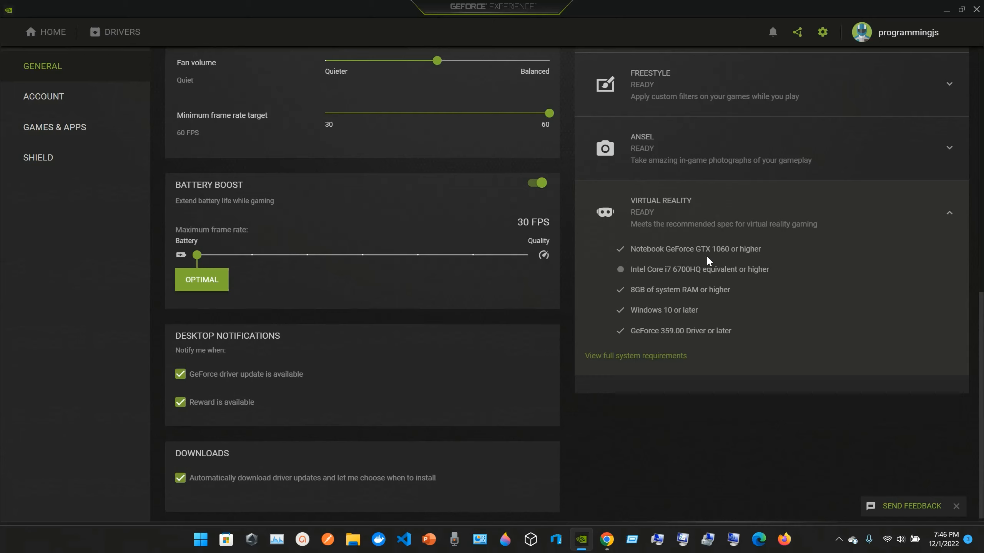
mouse_move(724, 255)
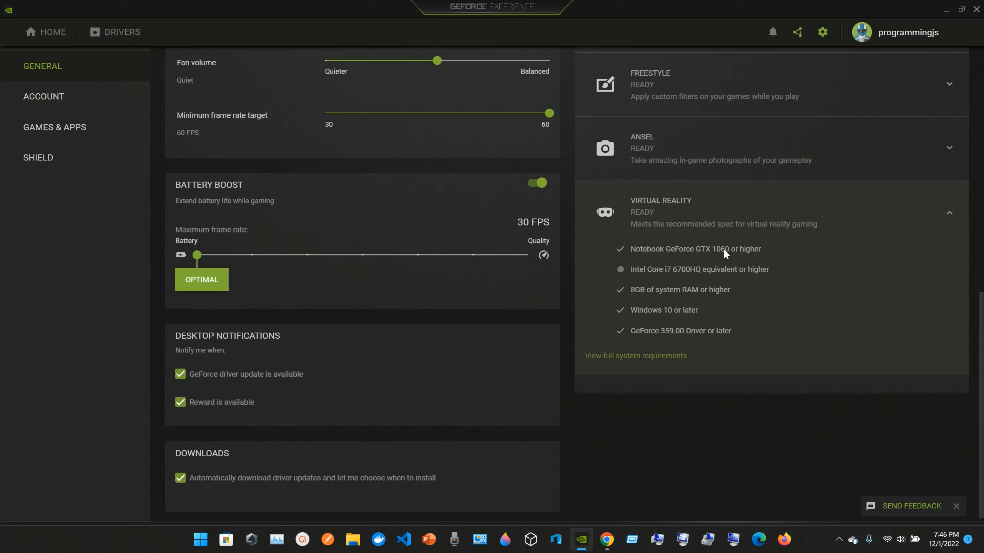
mouse_move(472, 350)
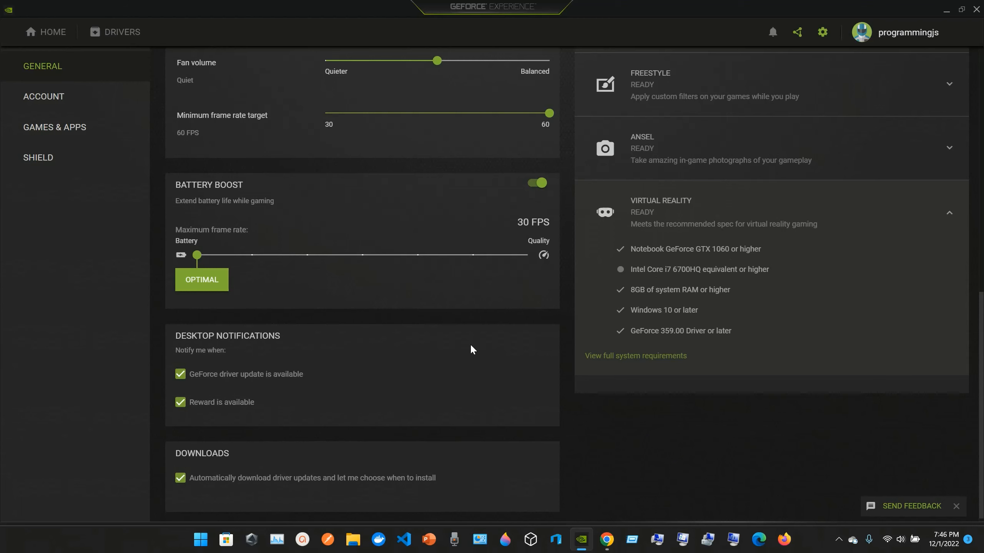
scroll(up, 3)
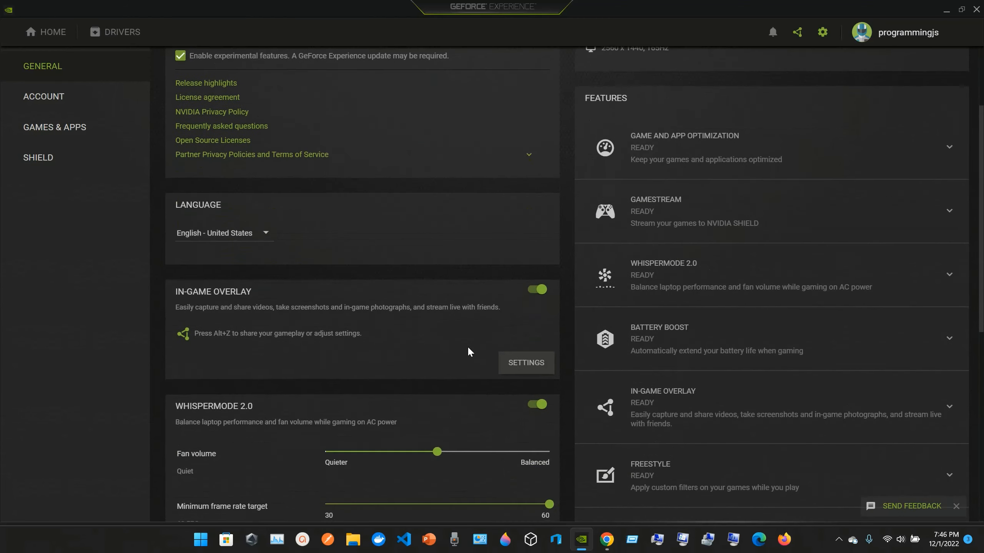
scroll(down, 3)
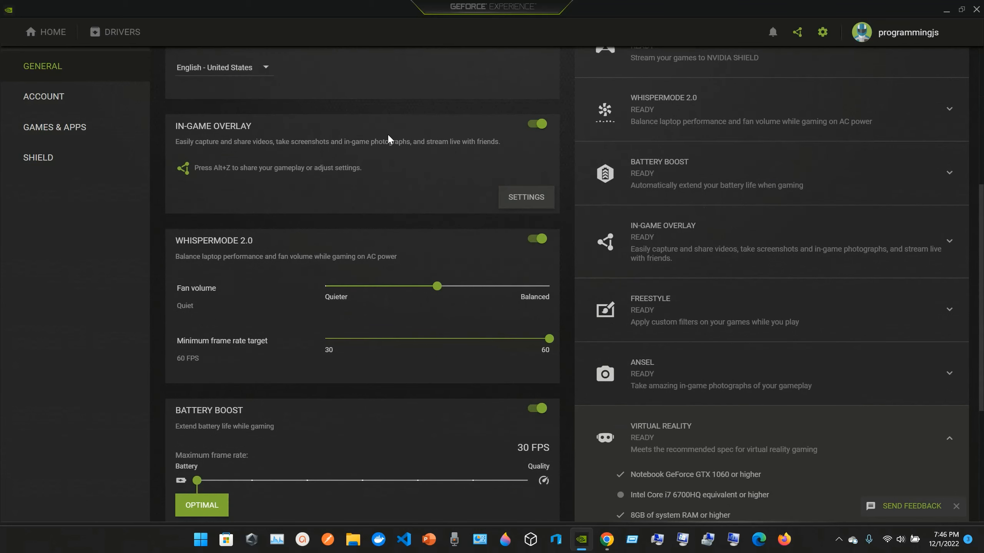
mouse_move(596, 224)
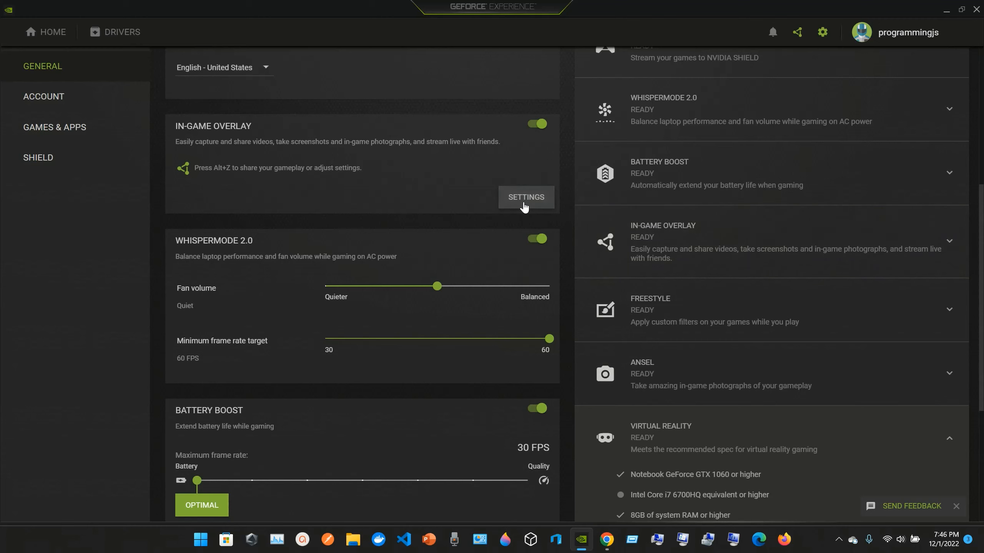
click(525, 197)
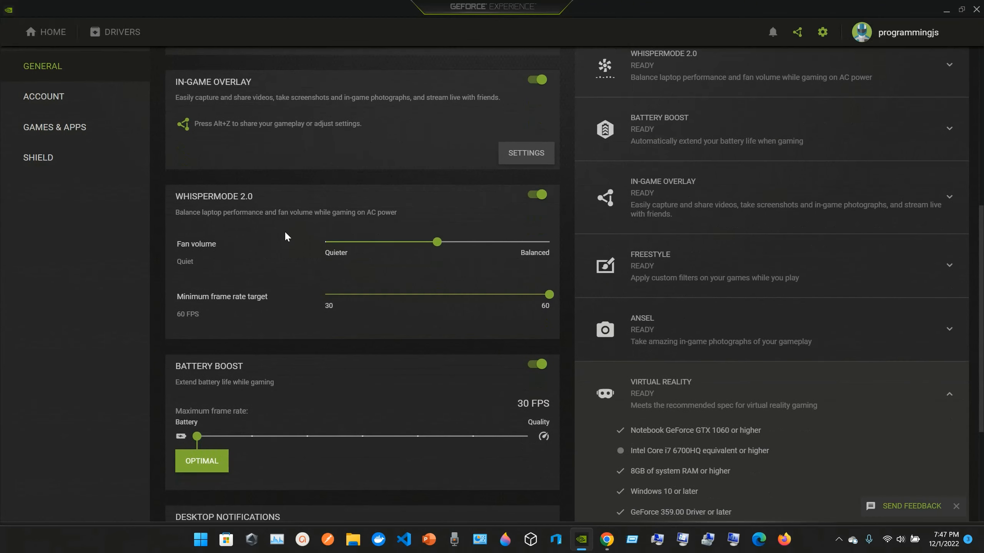
mouse_move(227, 223)
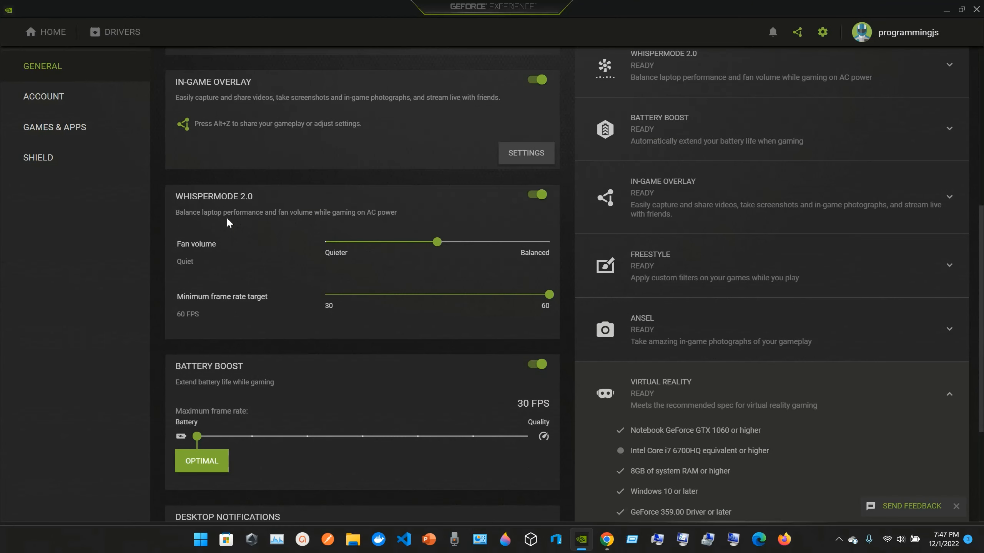
mouse_move(272, 225)
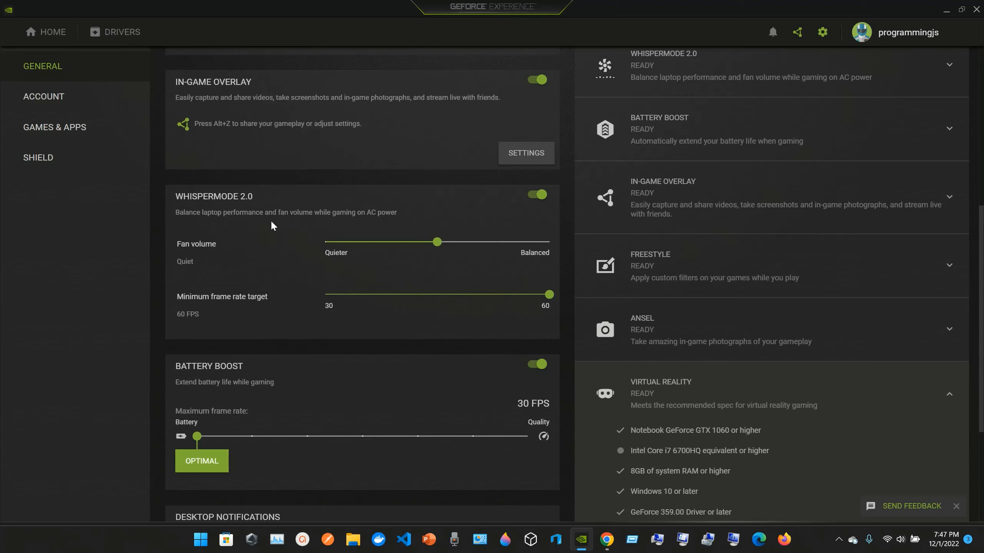
mouse_move(313, 224)
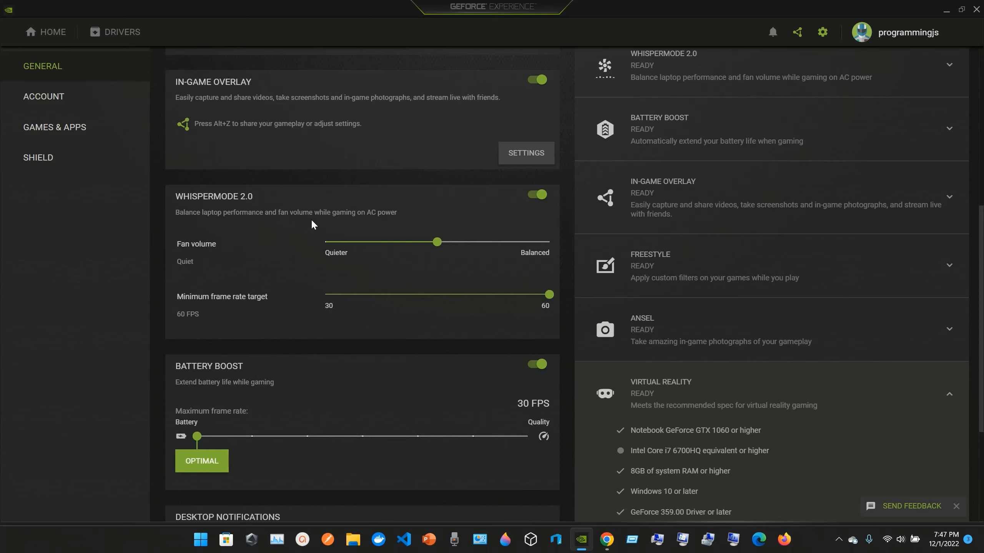
scroll(down, 3)
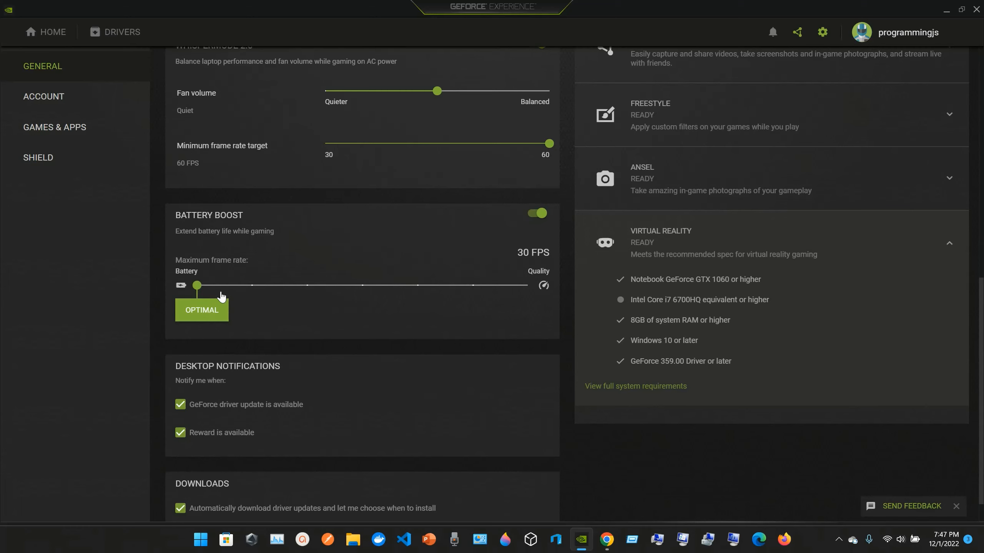
drag(197, 285, 251, 285)
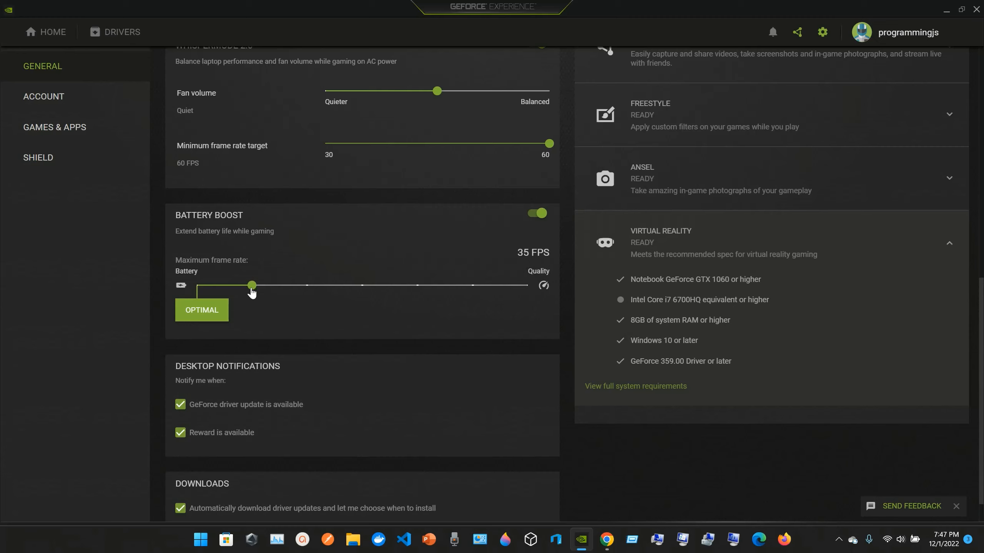
drag(252, 285, 196, 285)
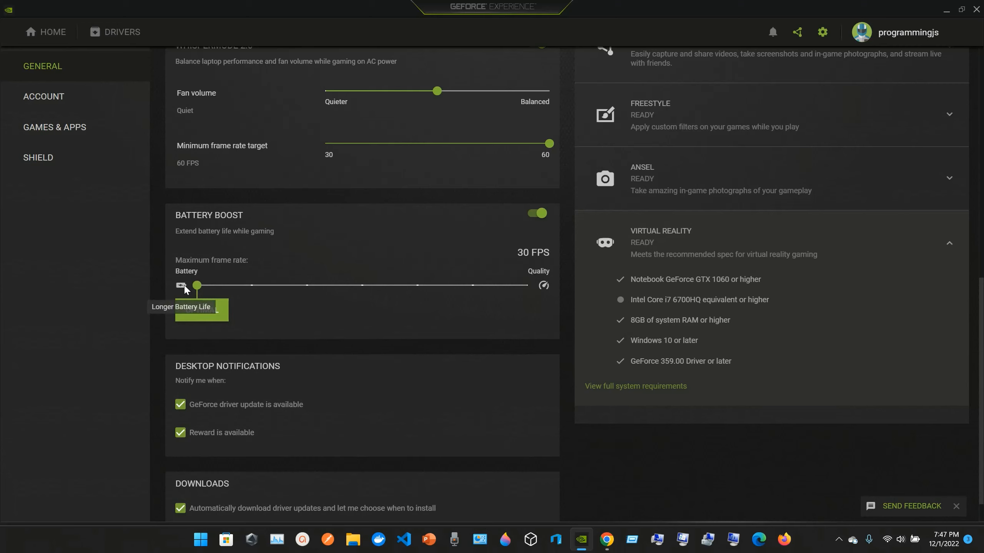
mouse_move(543, 285)
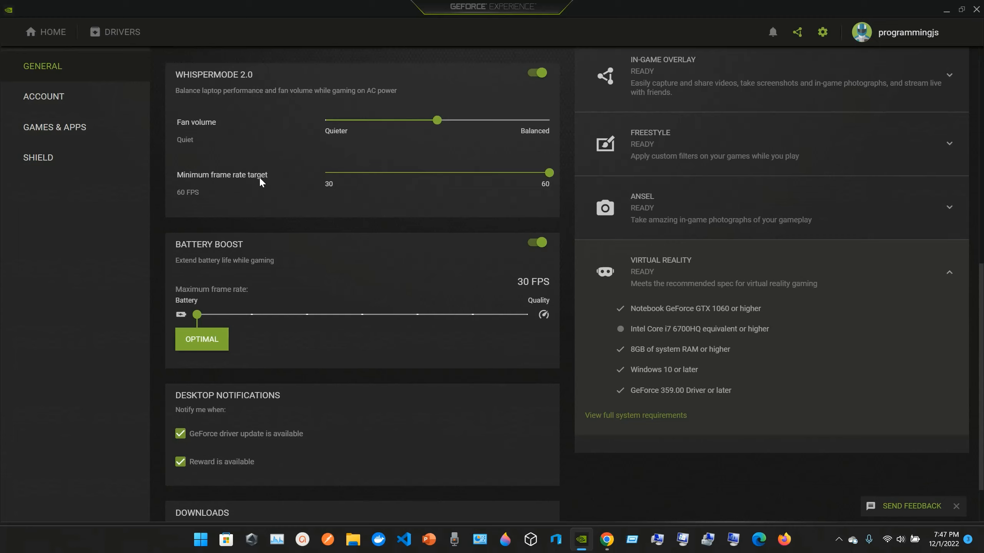
mouse_move(240, 185)
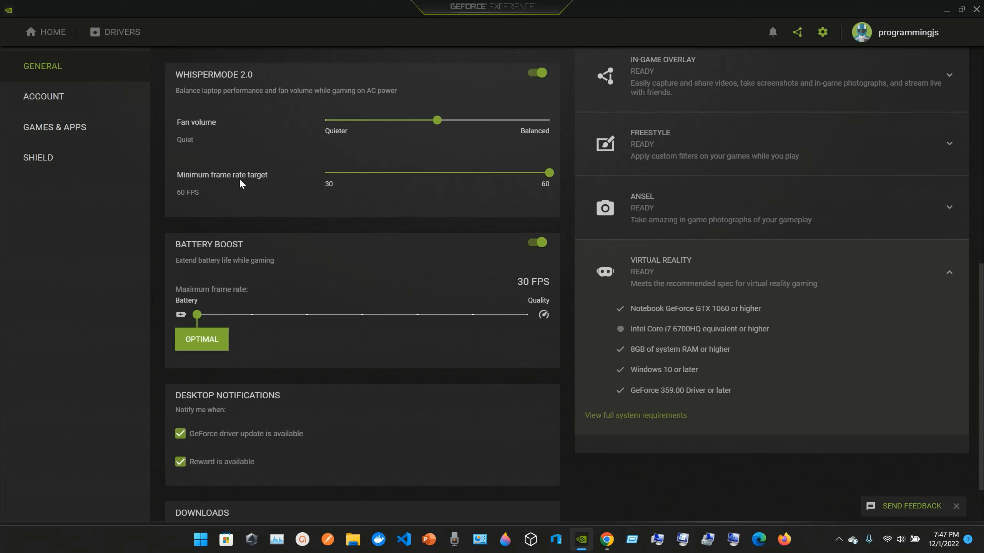
mouse_move(350, 196)
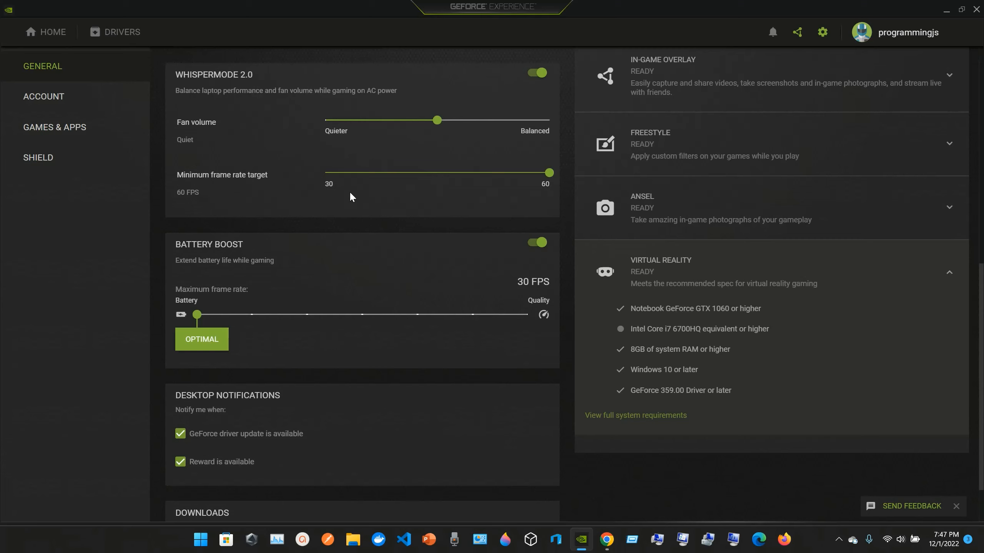
mouse_move(502, 256)
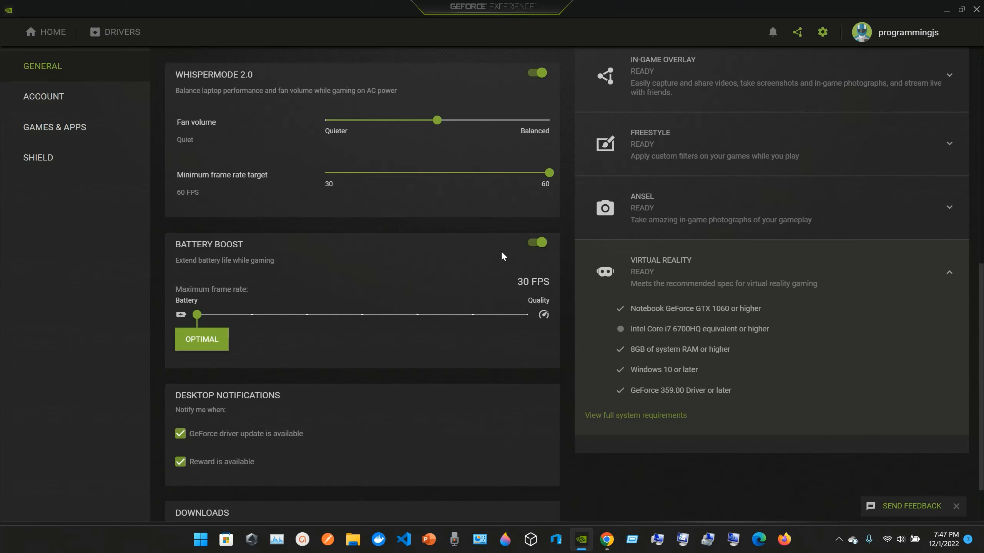
scroll(down, 3)
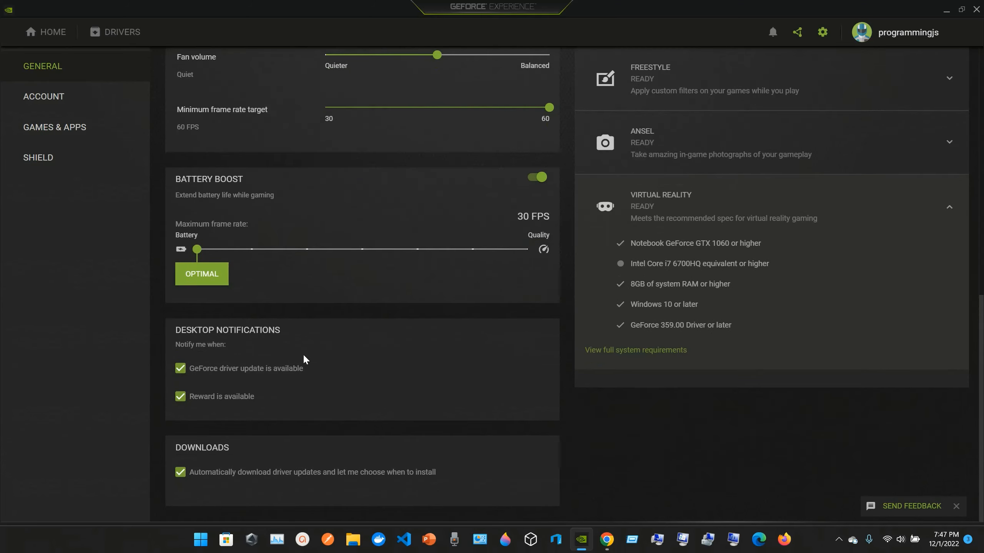
mouse_move(279, 469)
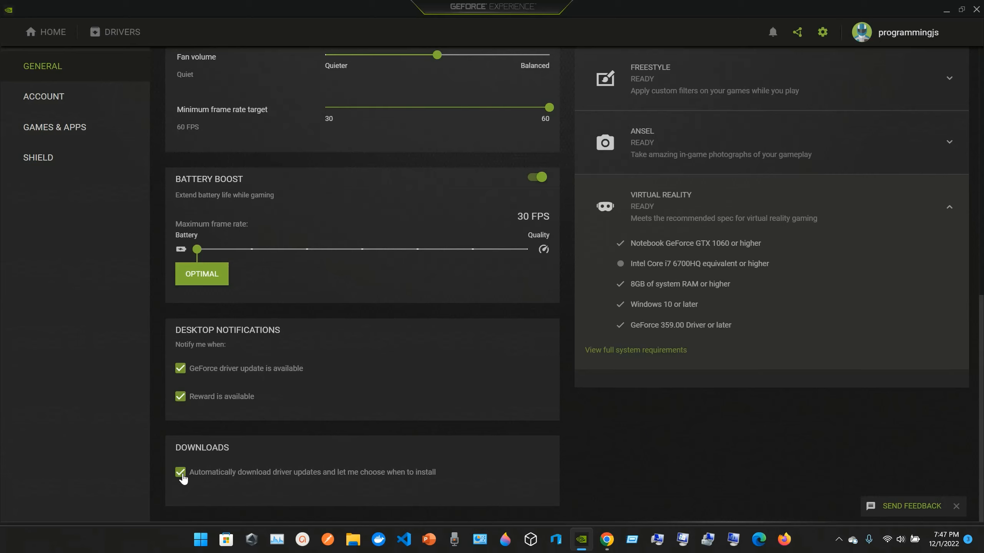
mouse_move(219, 456)
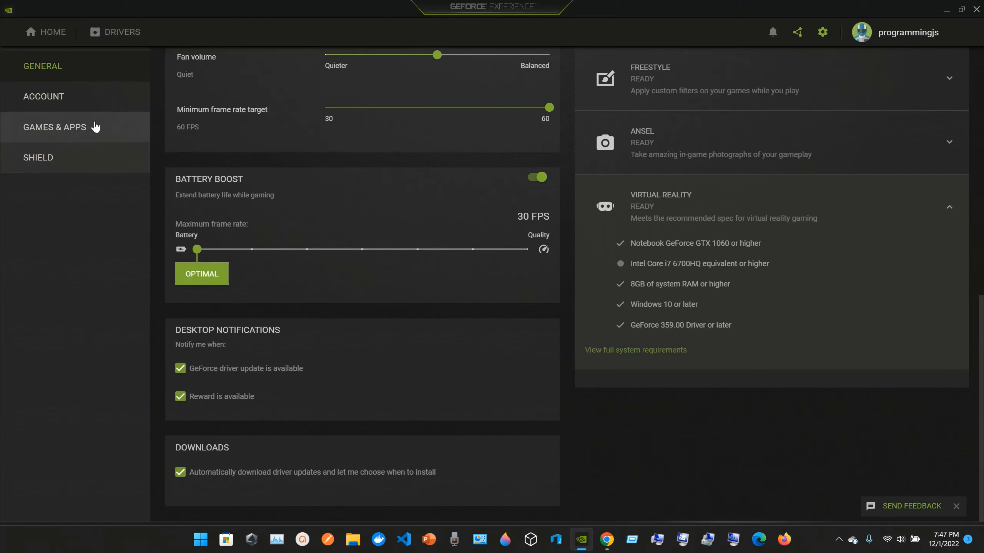
Step: View the Account, Games & Apps scan locations and Shield GameStream pages, then switch to Chrome's RTX 3060 page
click(44, 96)
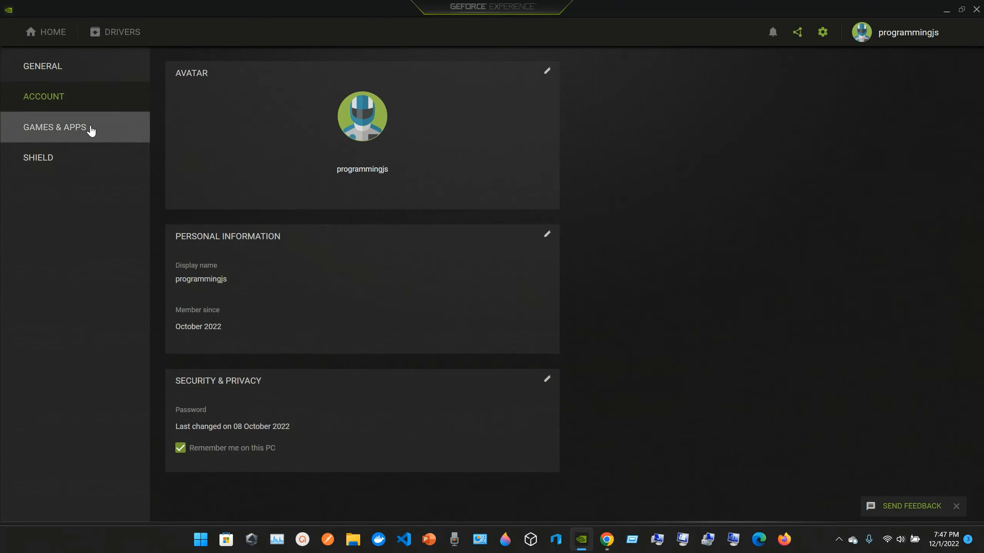
click(55, 126)
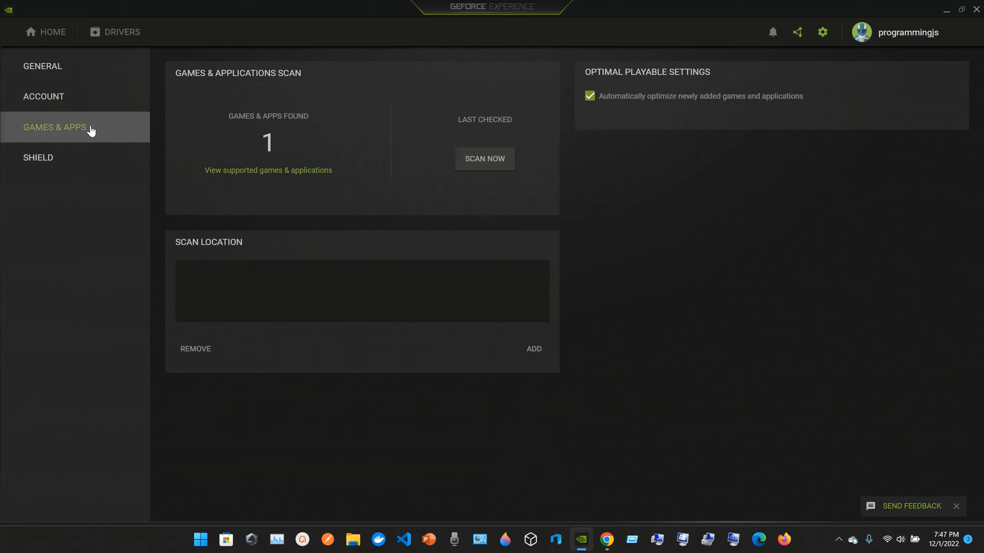
click(54, 127)
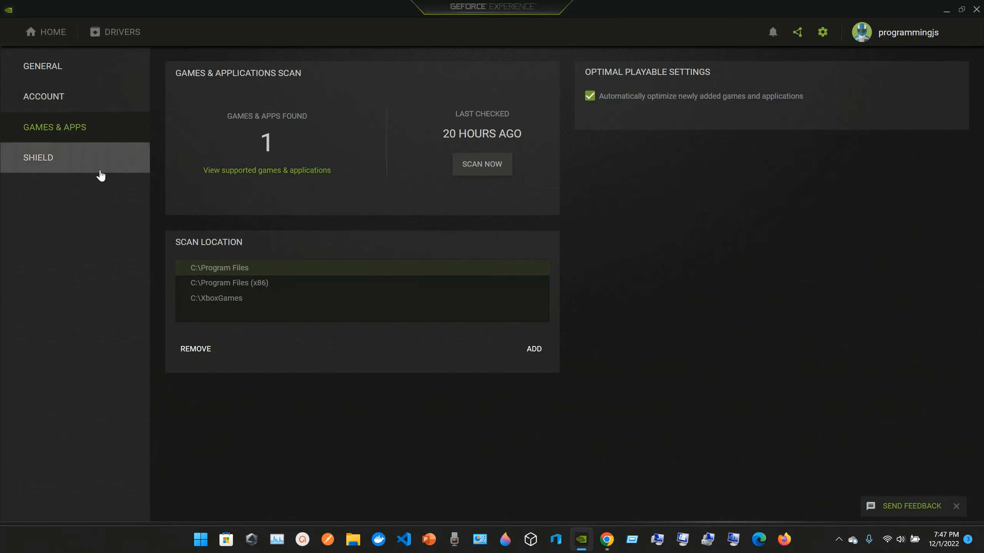
click(39, 157)
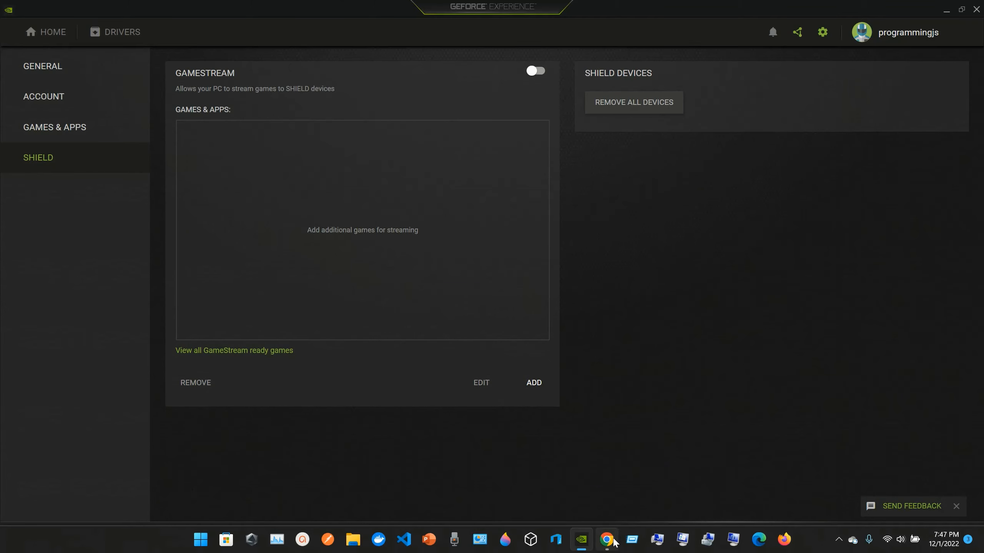
click(607, 539)
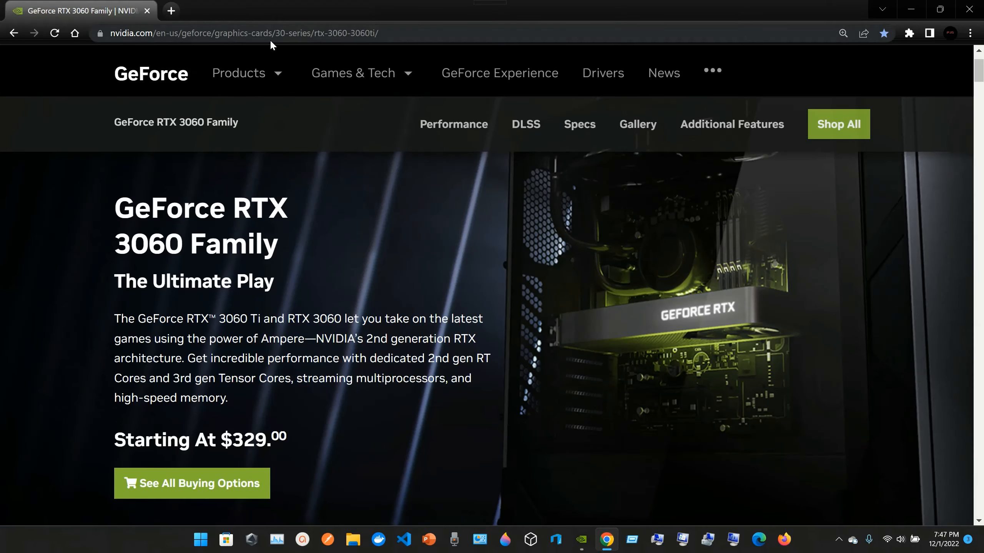